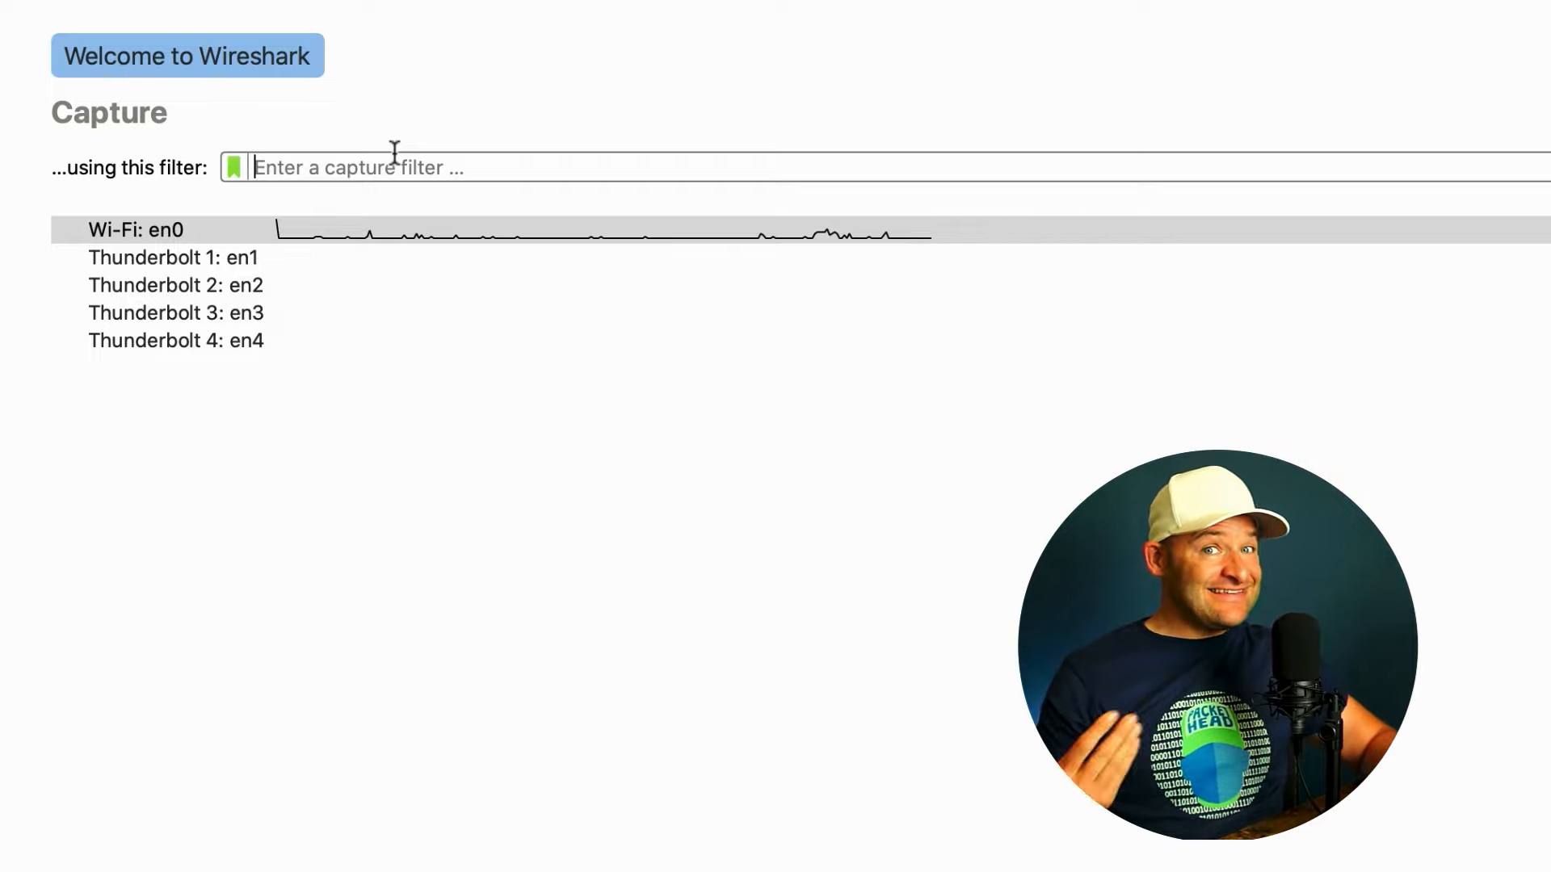
# - Try capture filter keywords dn, ip, arp, port 53, host and tcp
pyautogui.write('dn')
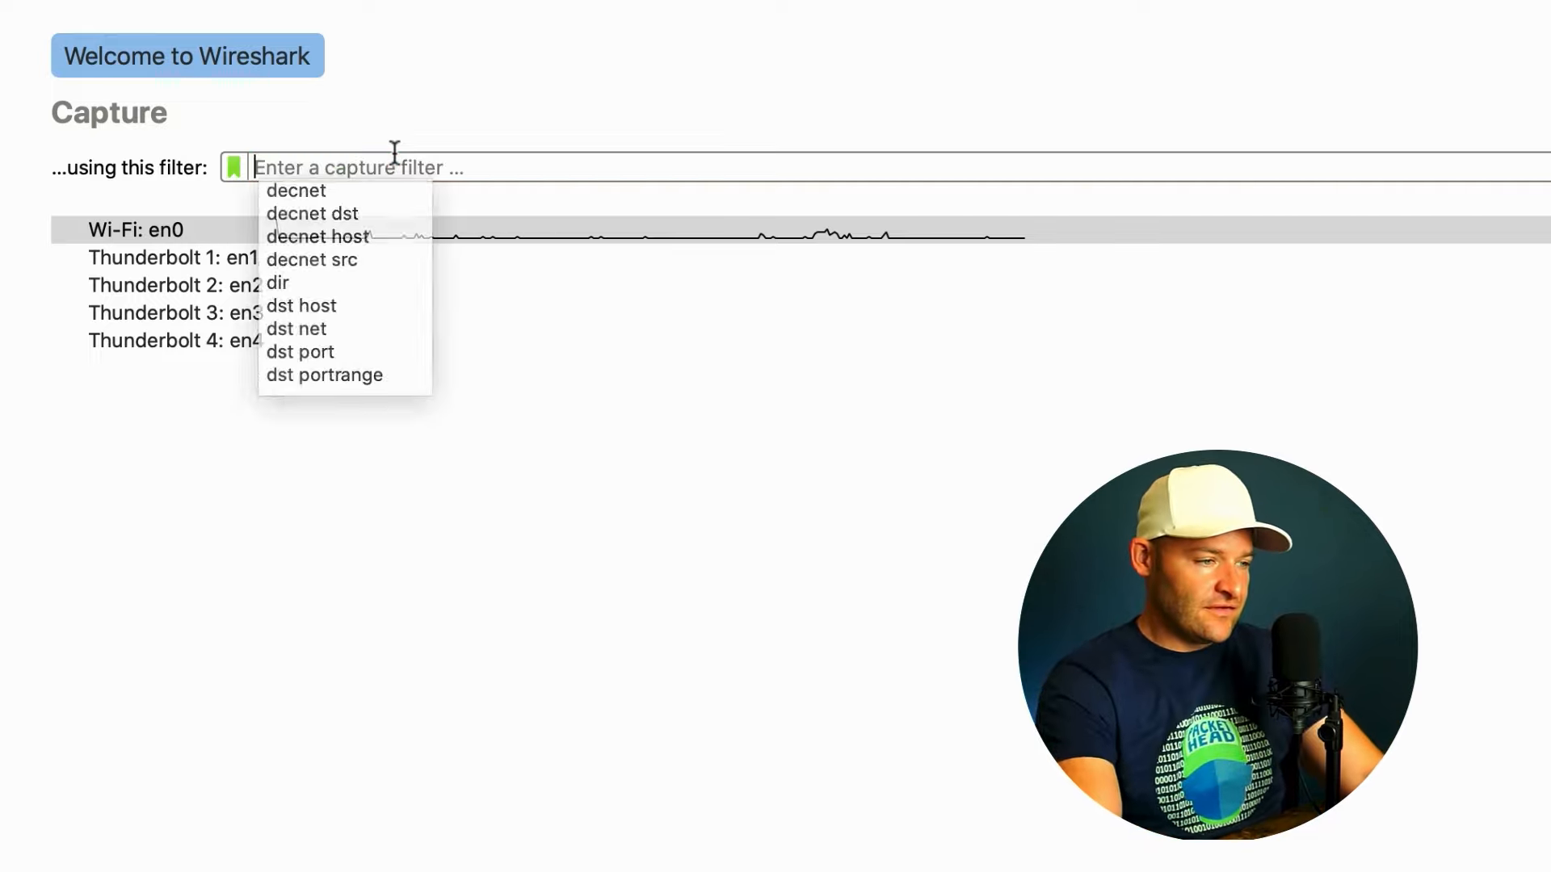
pyautogui.write('ip')
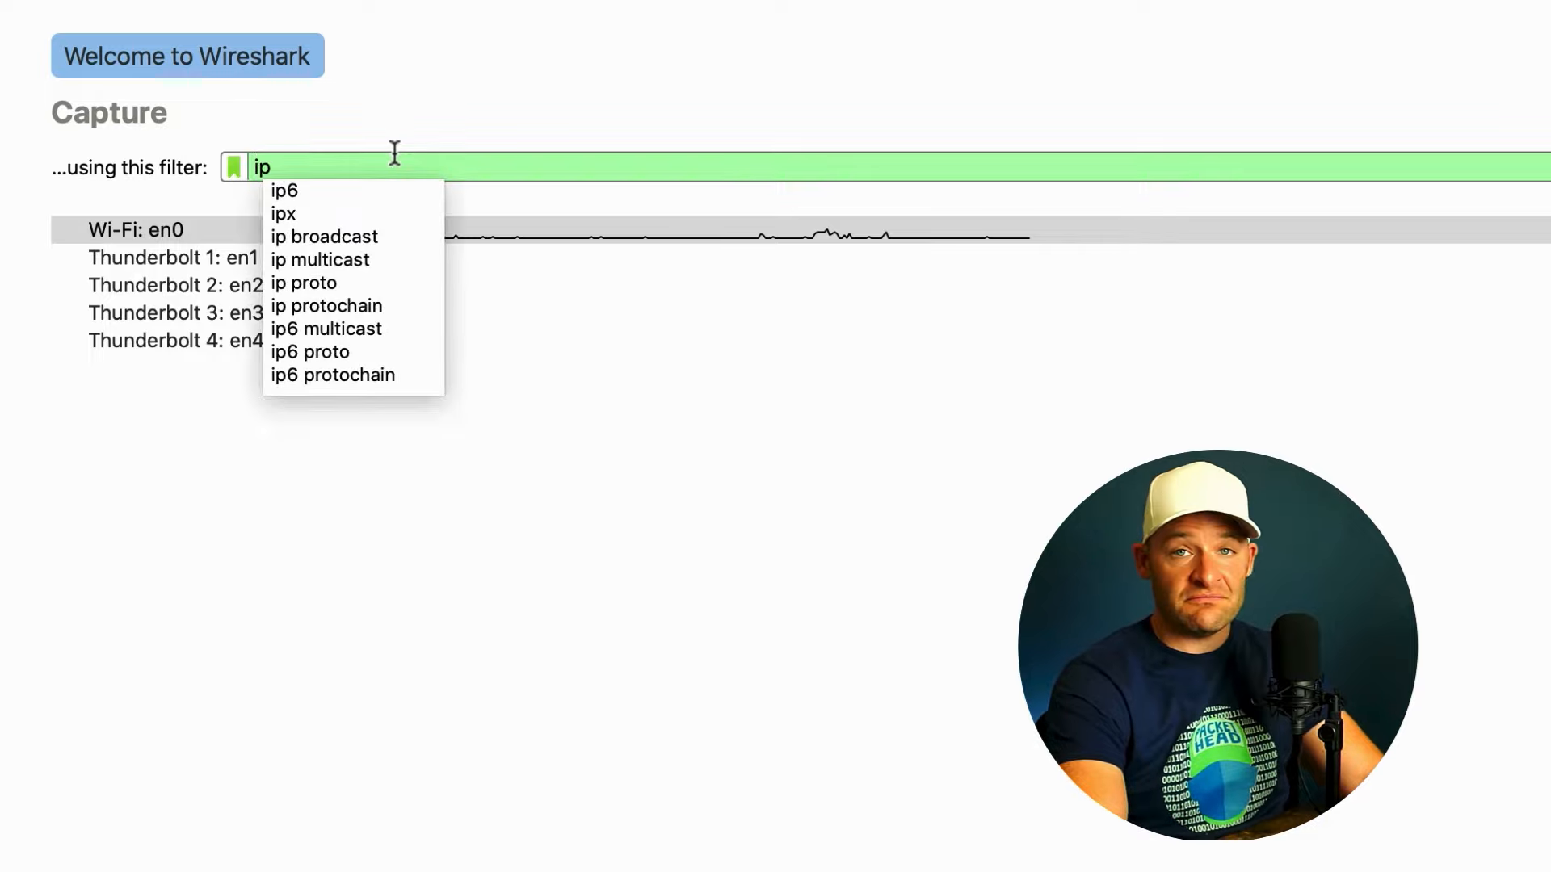
pyautogui.write('arp')
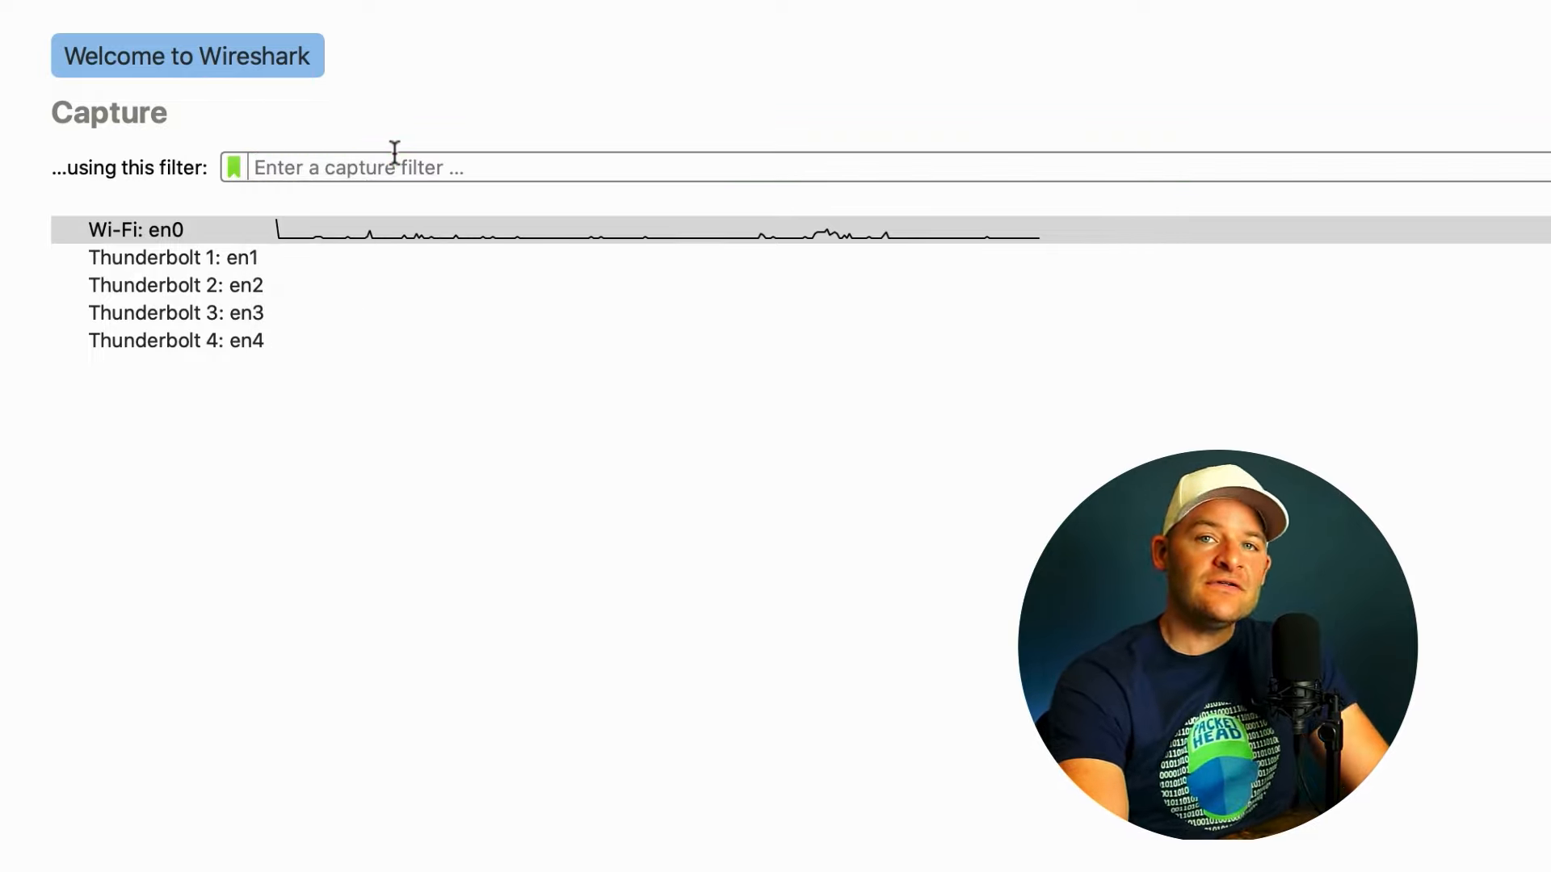
pyautogui.write('port 5')
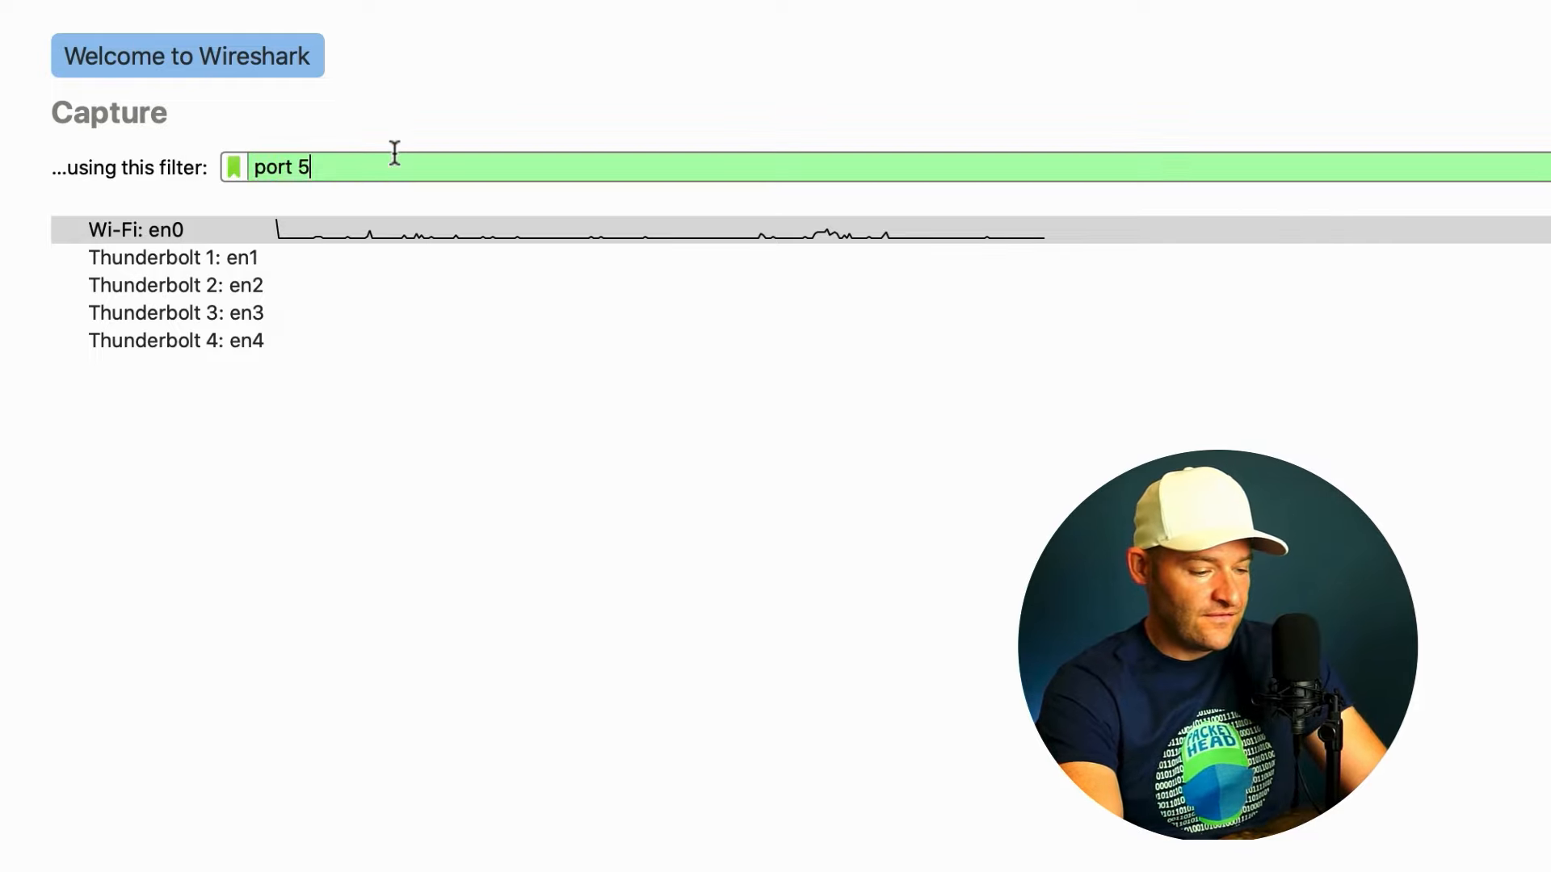
pyautogui.write('3')
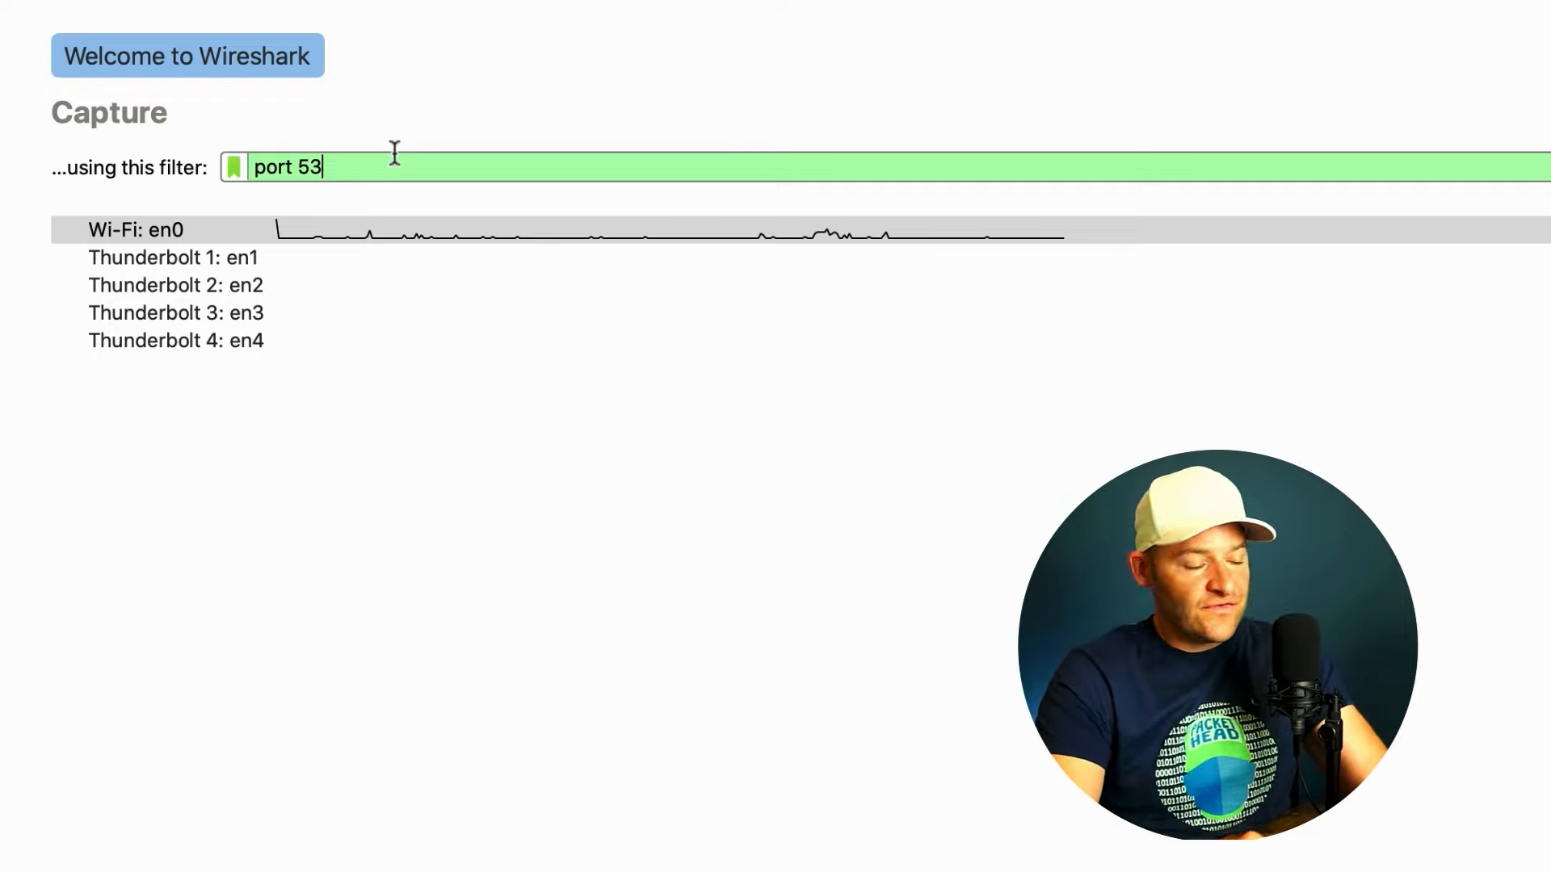
pyautogui.press('Backspace')
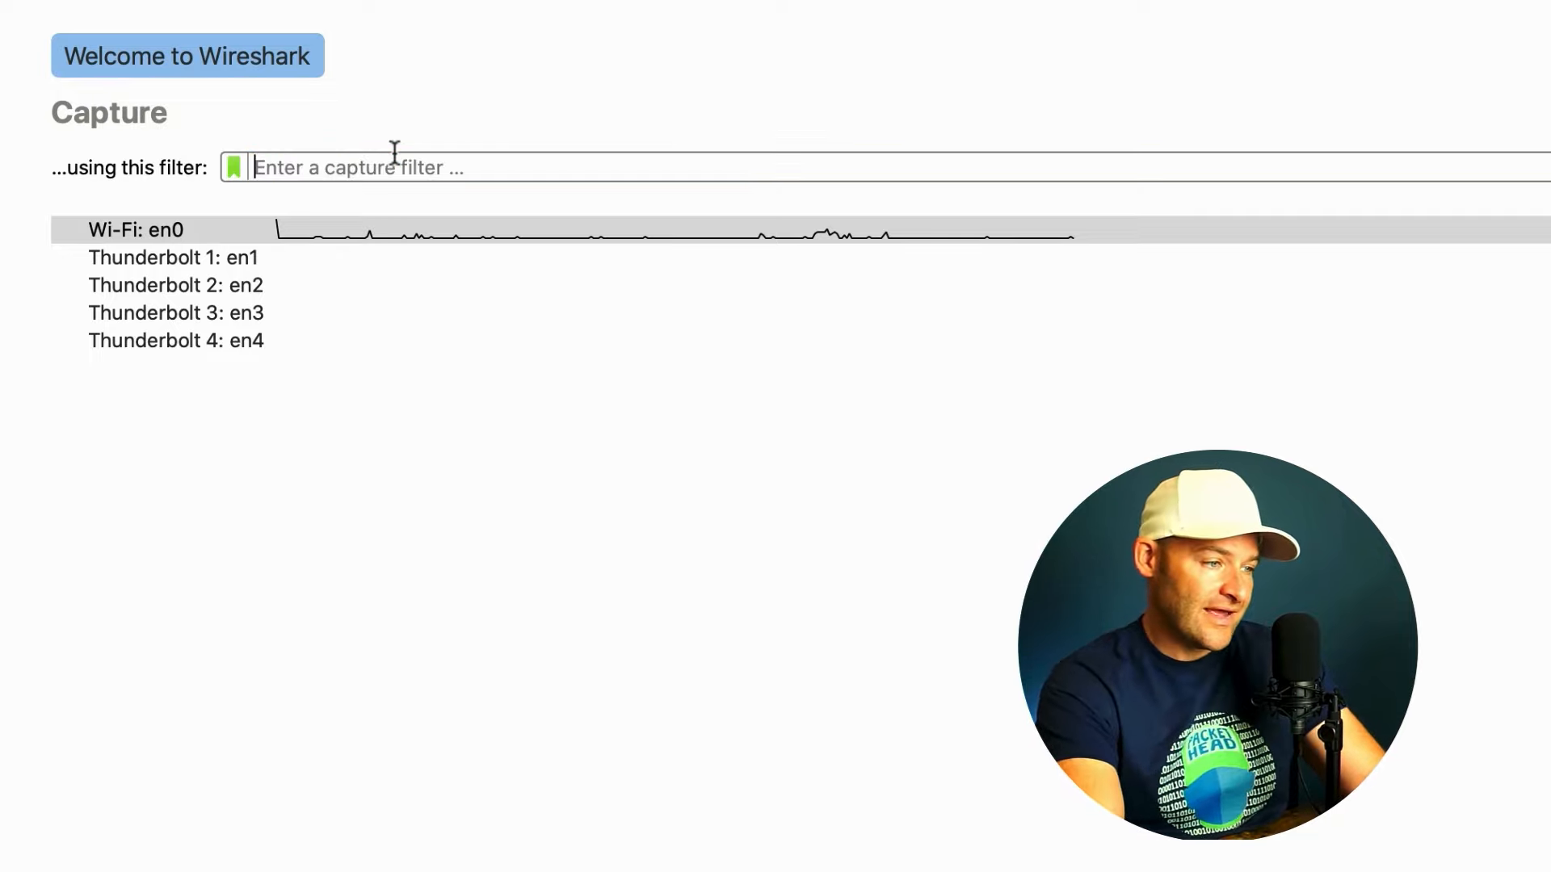
pyautogui.write('host')
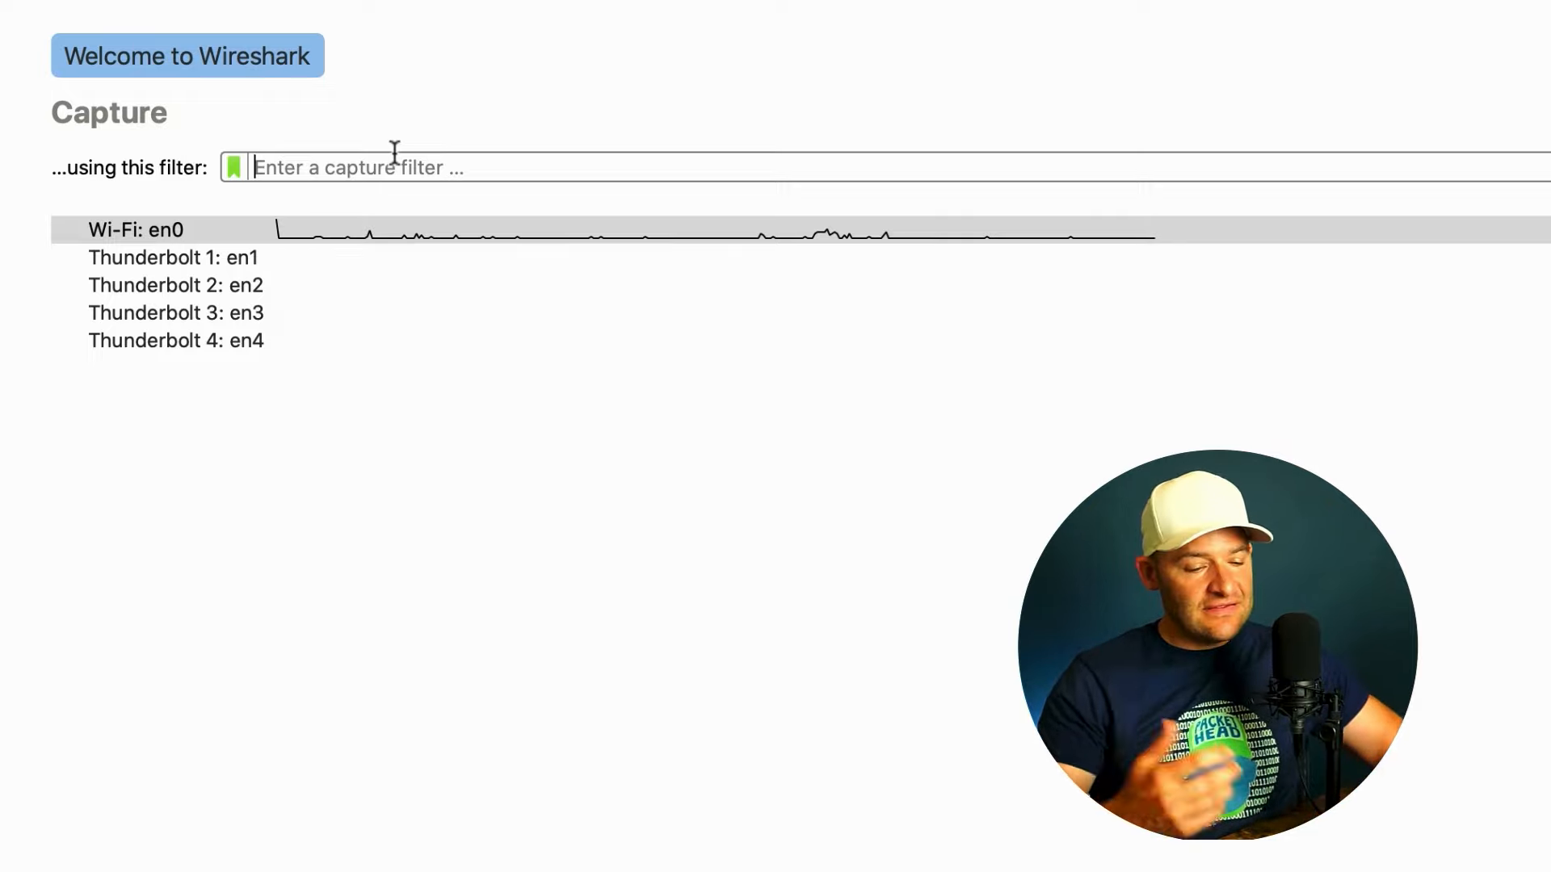
pyautogui.write('tcp')
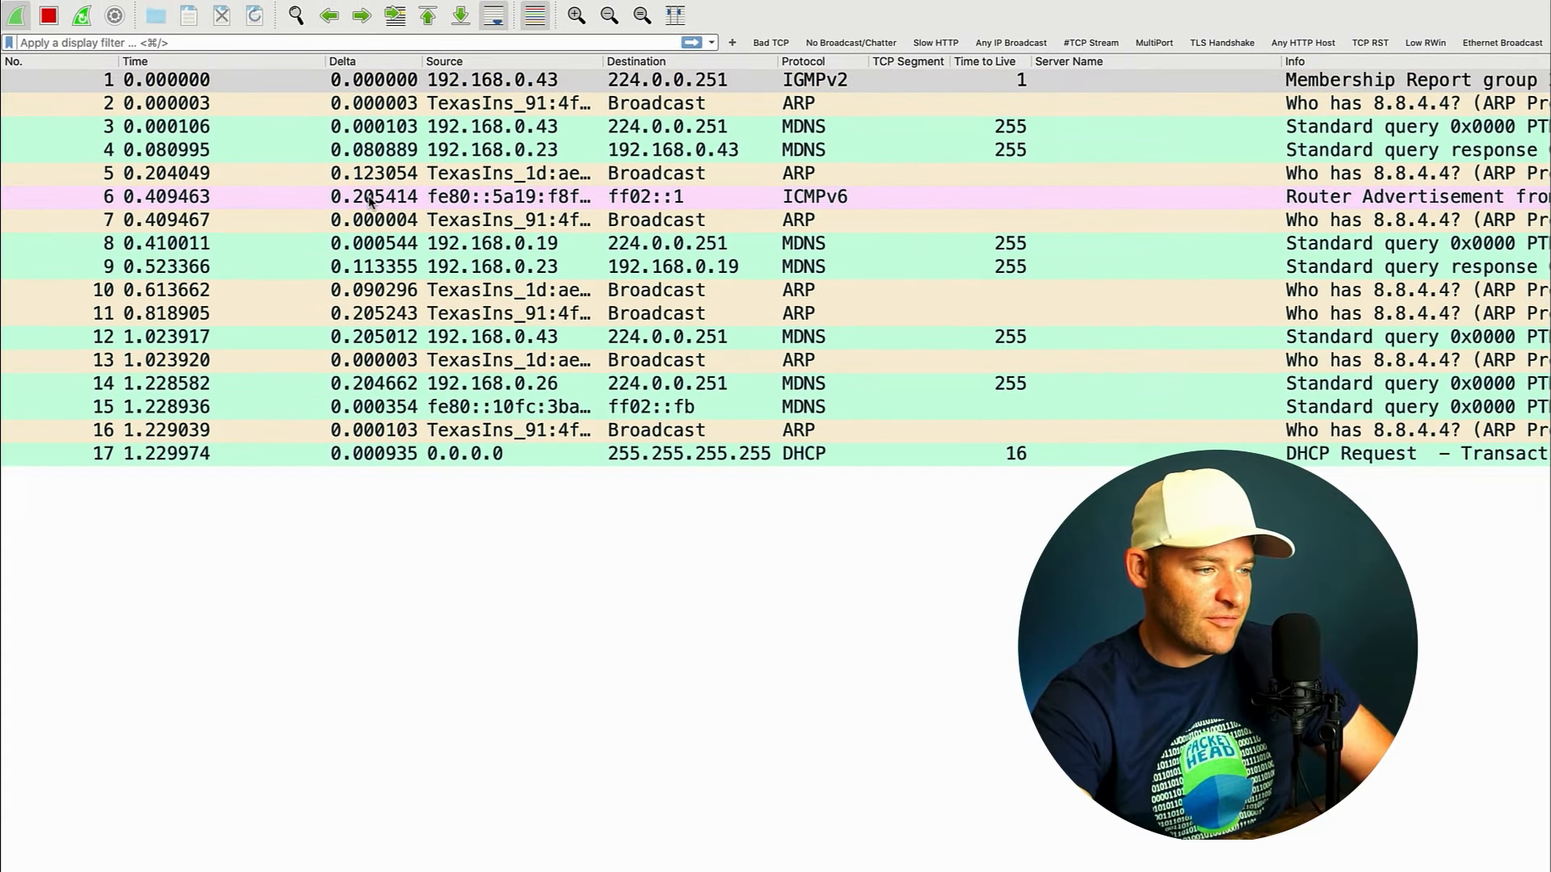
pyautogui.scroll(-3)
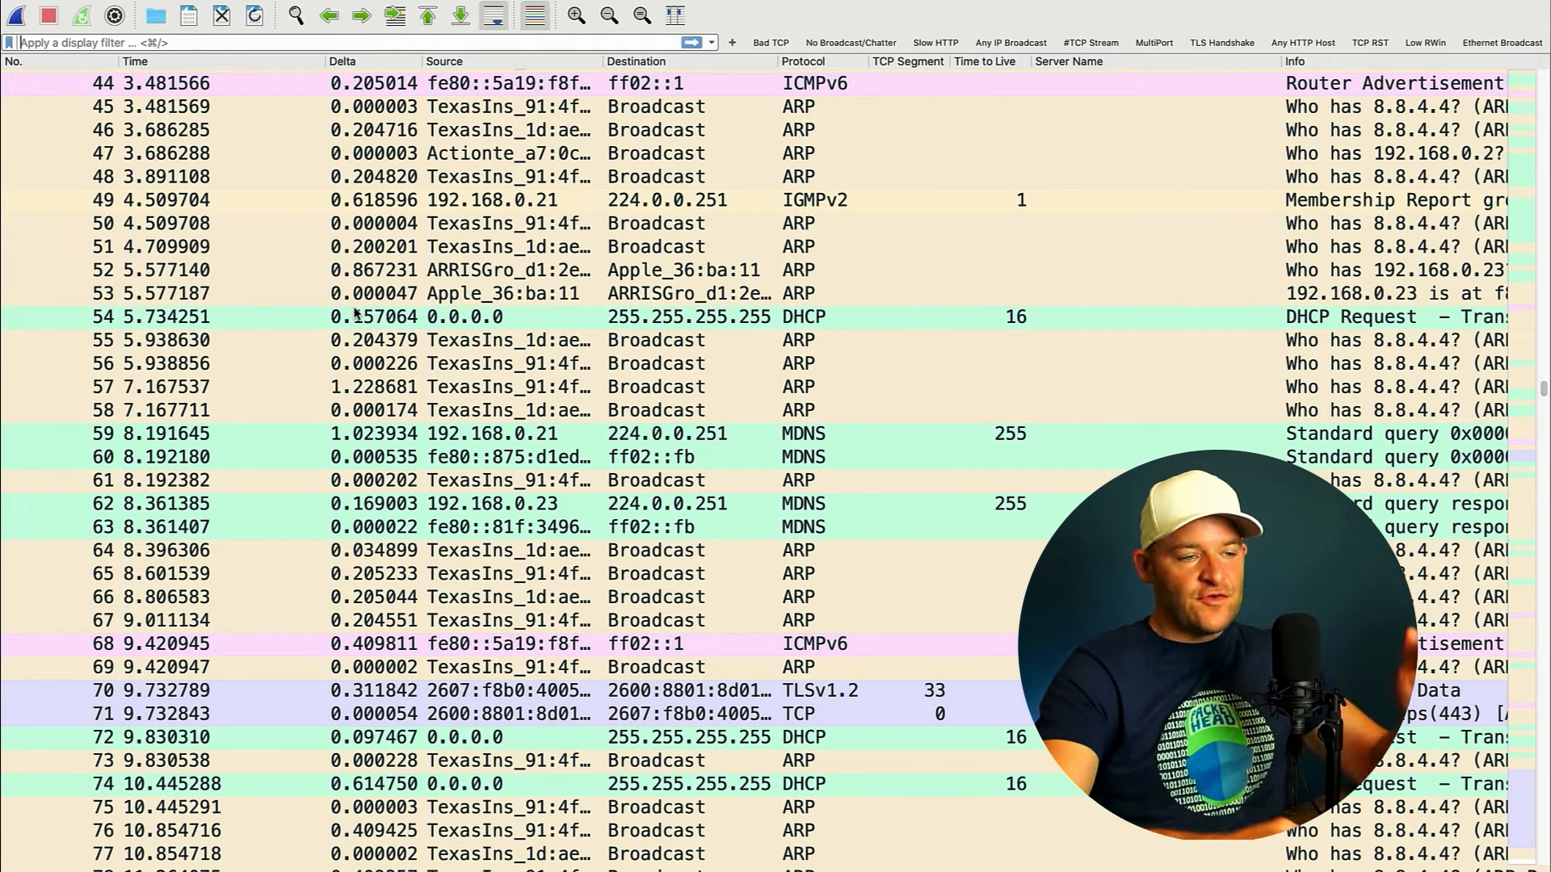
pyautogui.scroll(-3)
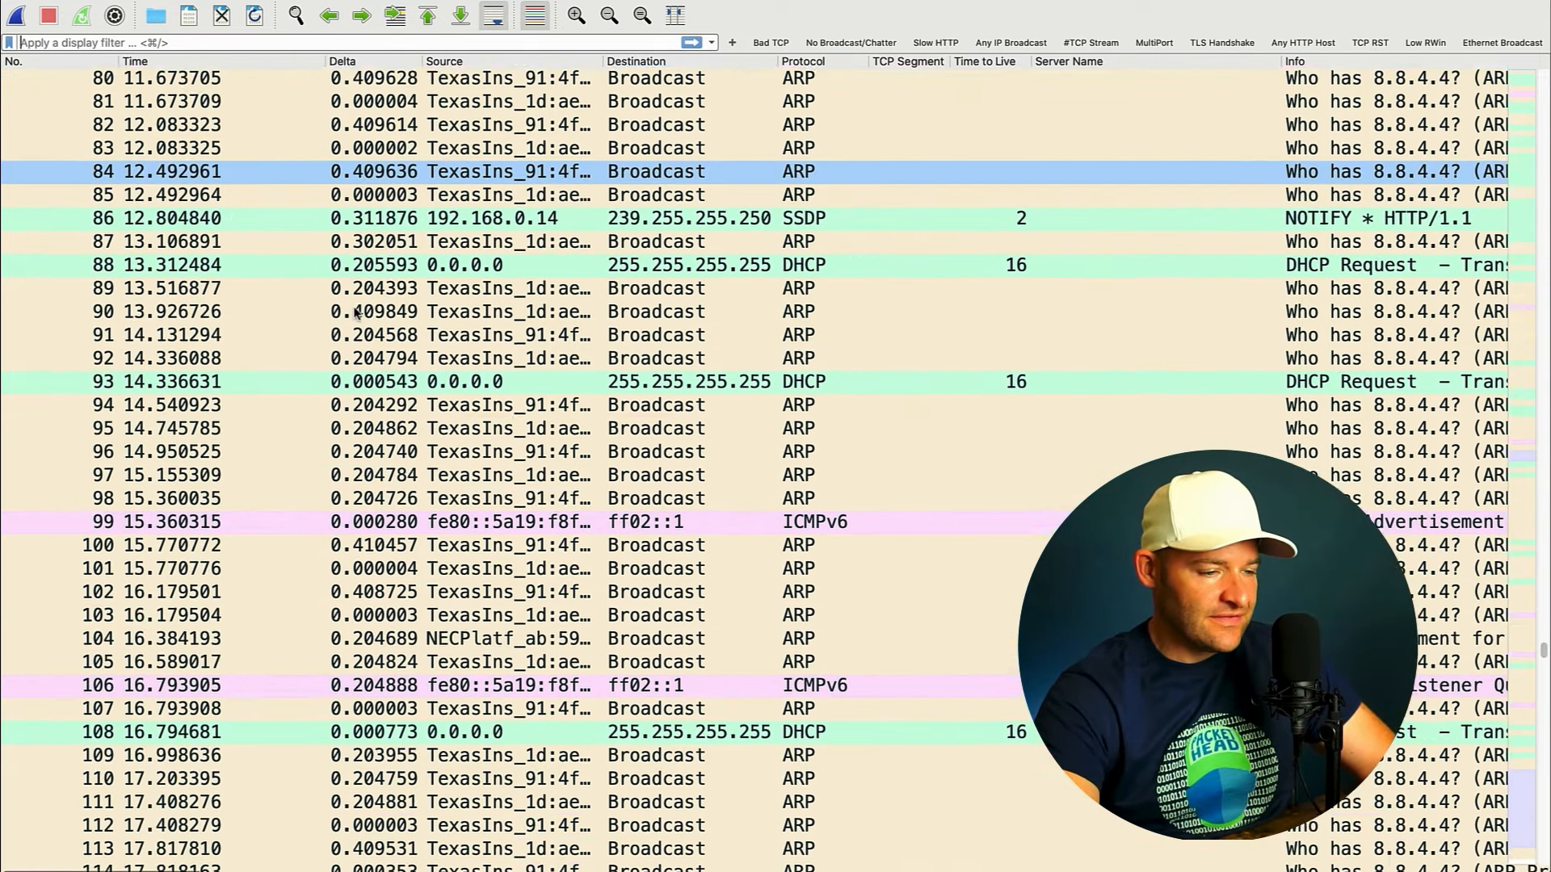
pyautogui.scroll(-3)
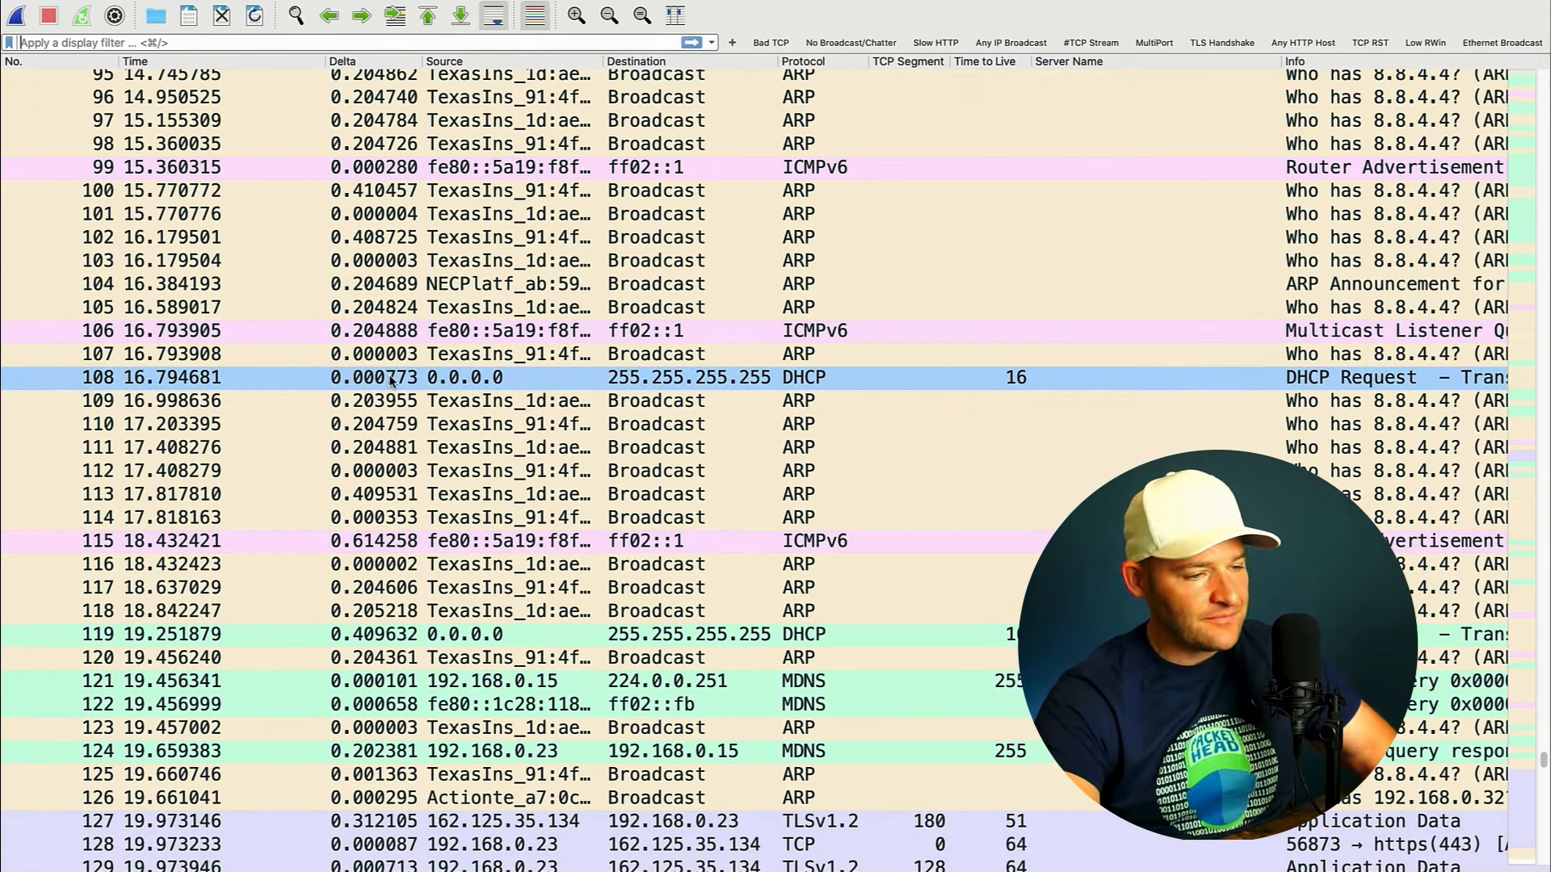
pyautogui.scroll(-3)
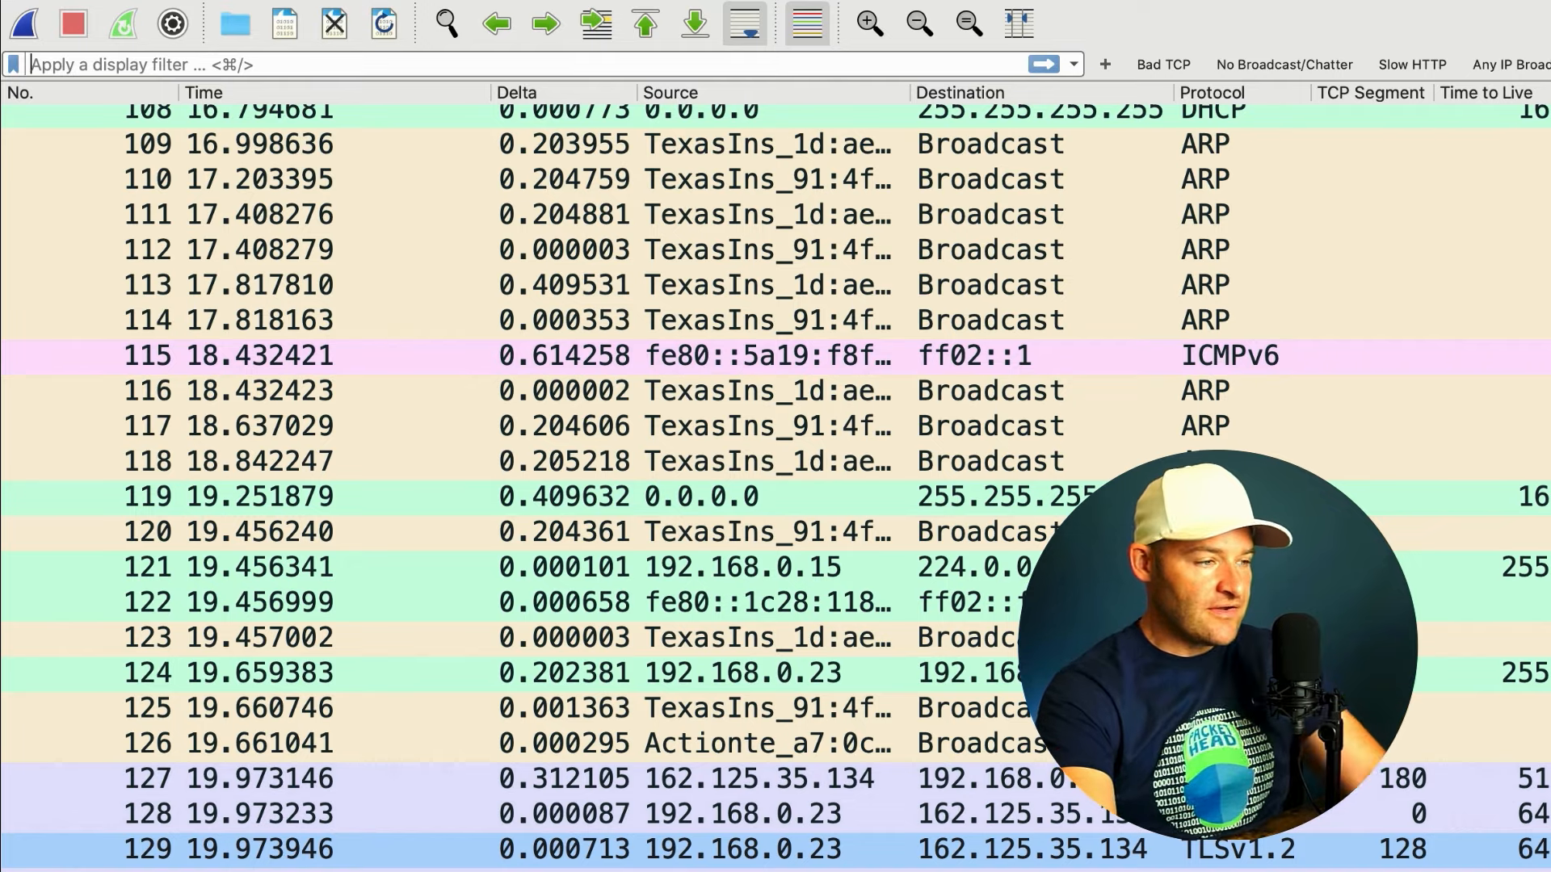
# - Filter to ip.addr == 192.168.0.23 and select the TLS packet from 162.125.35.134
pyautogui.write('arp')
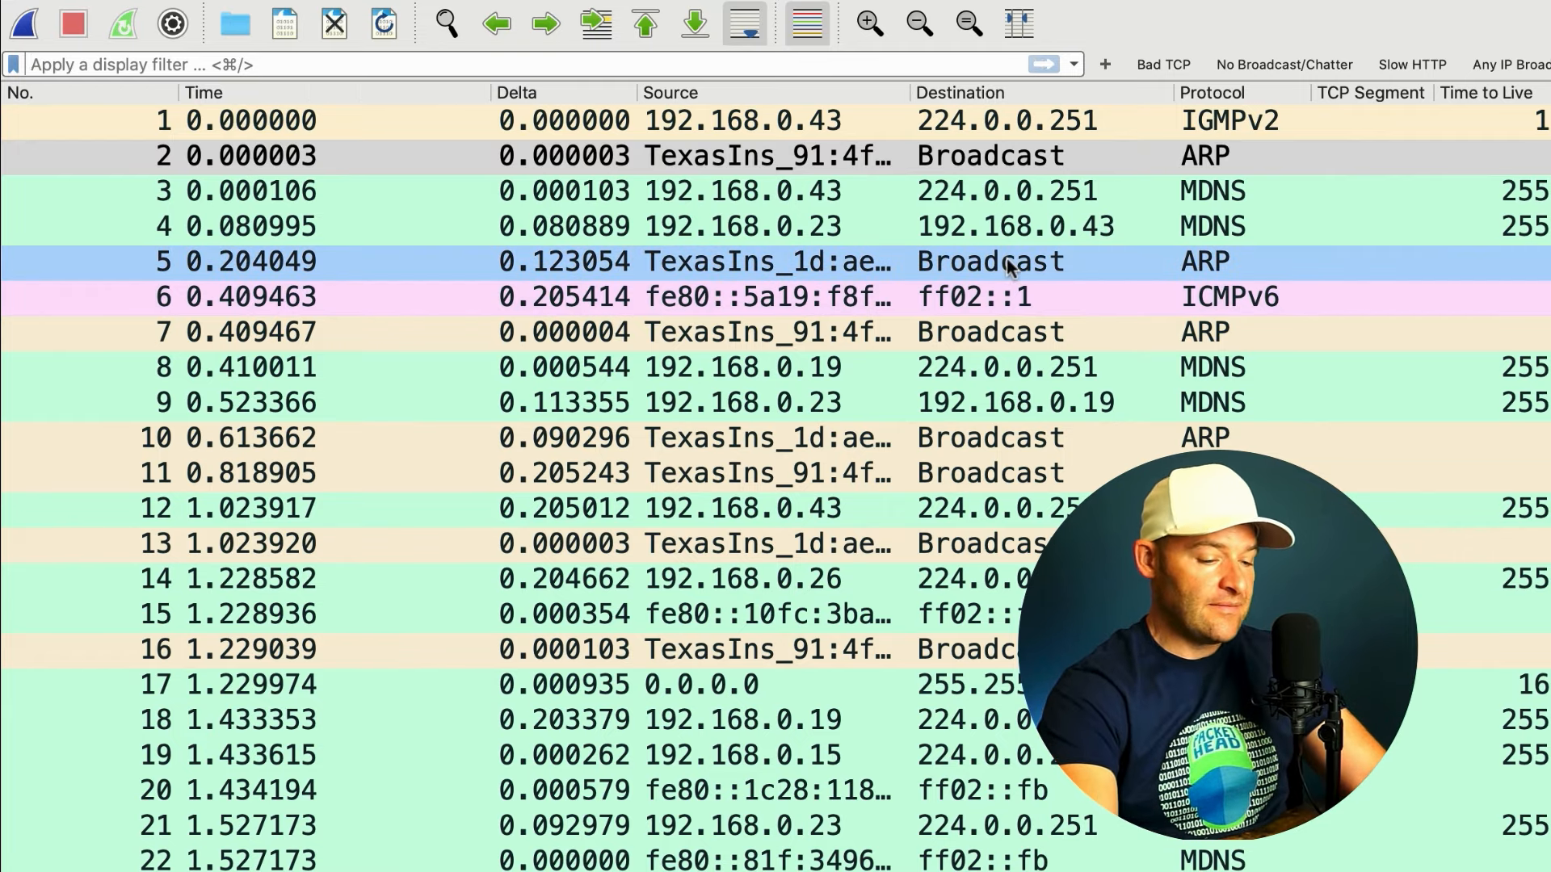
pyautogui.write('ip')
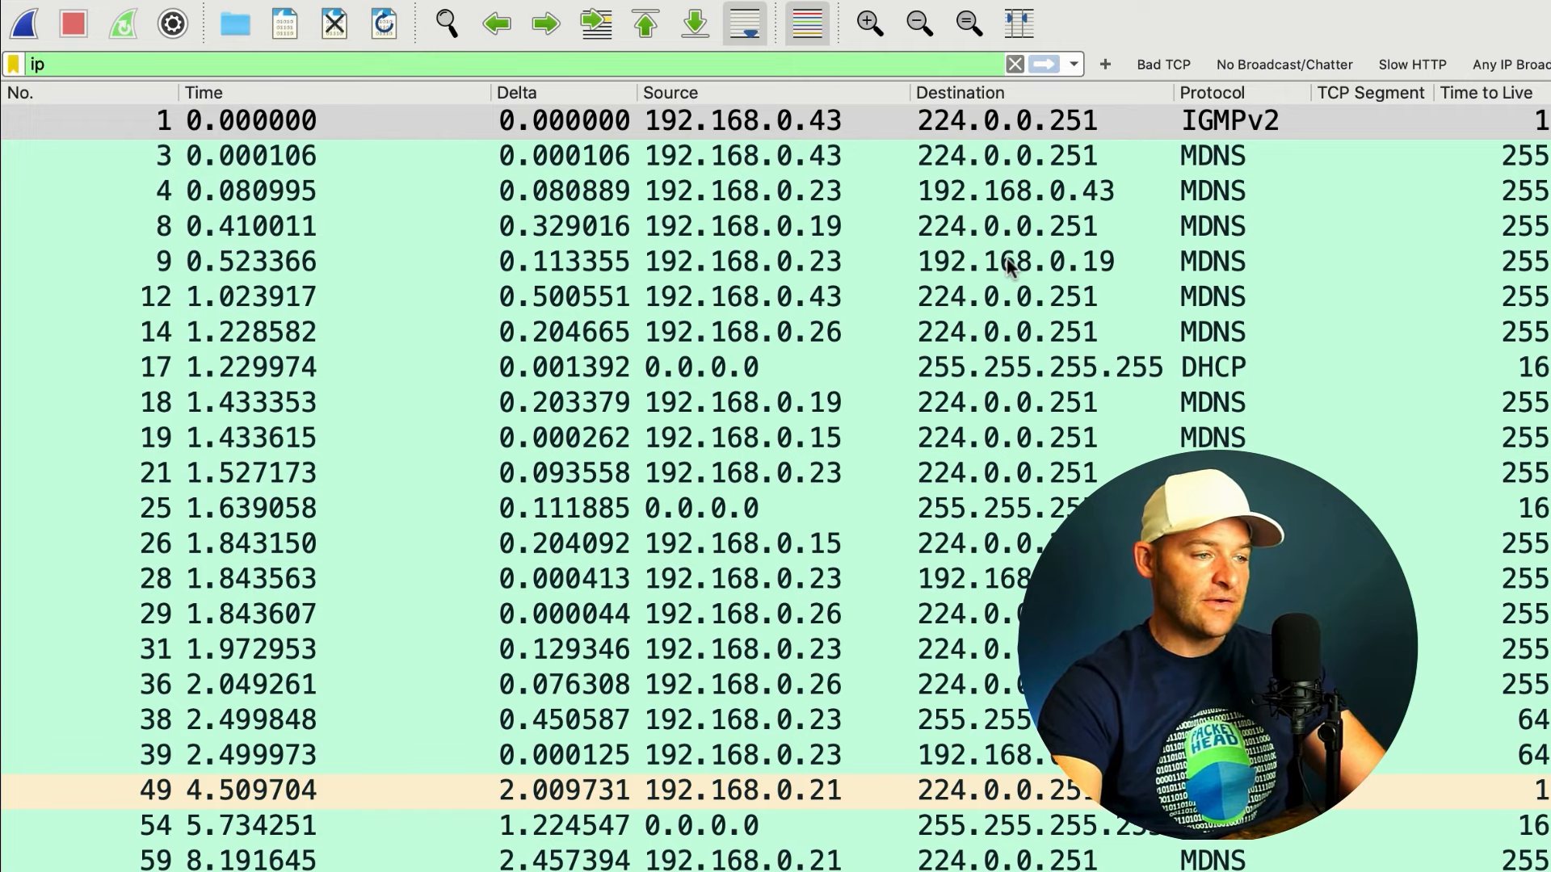
pyautogui.click(1005, 402)
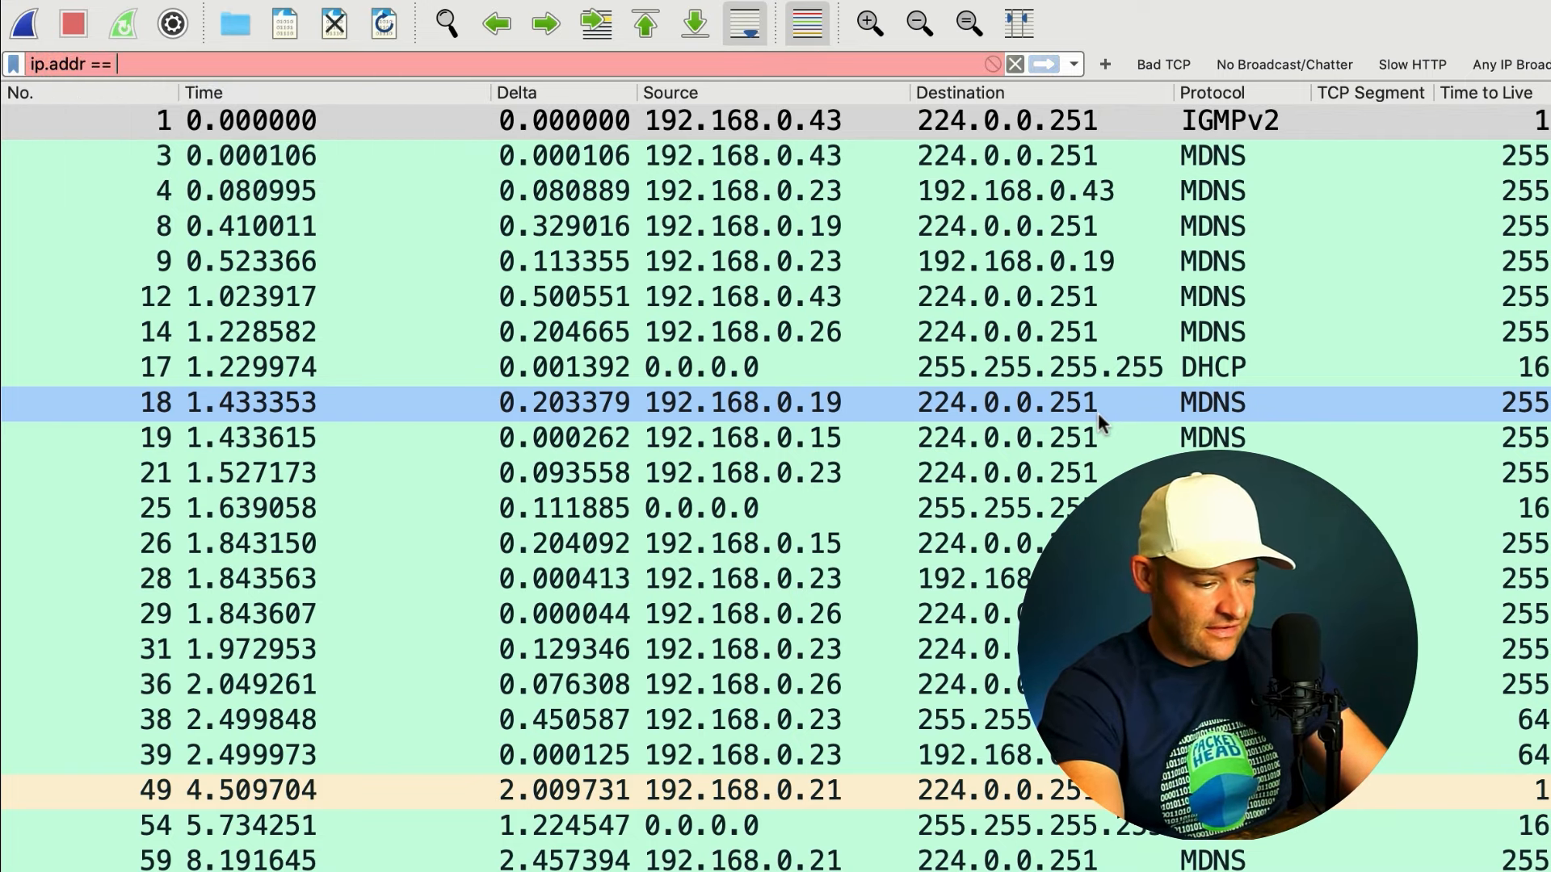
pyautogui.write('192.168.0.23')
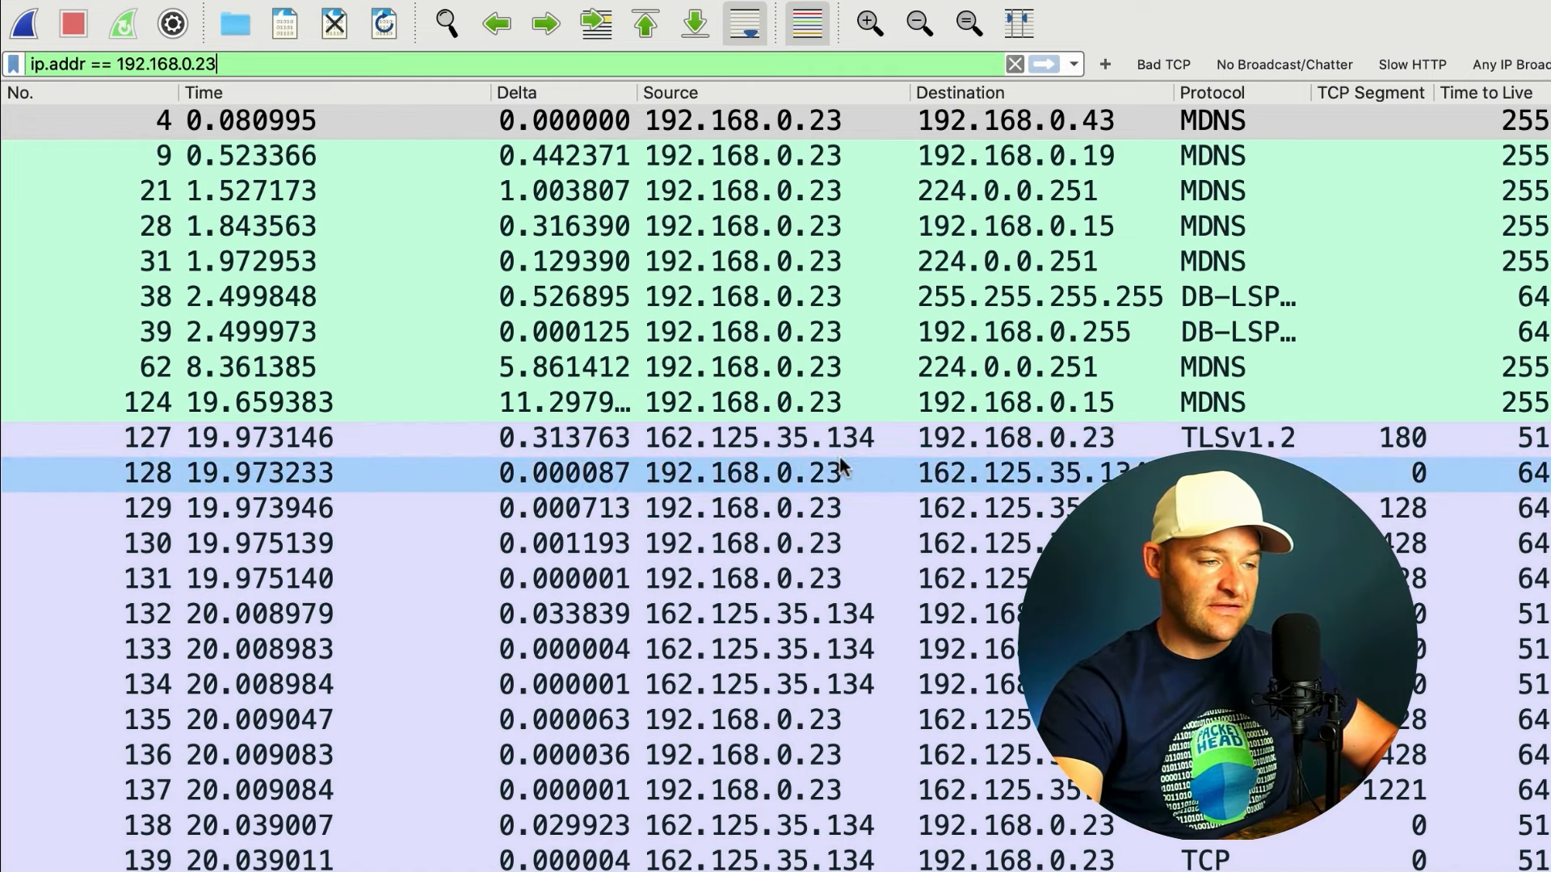
pyautogui.click(692, 437)
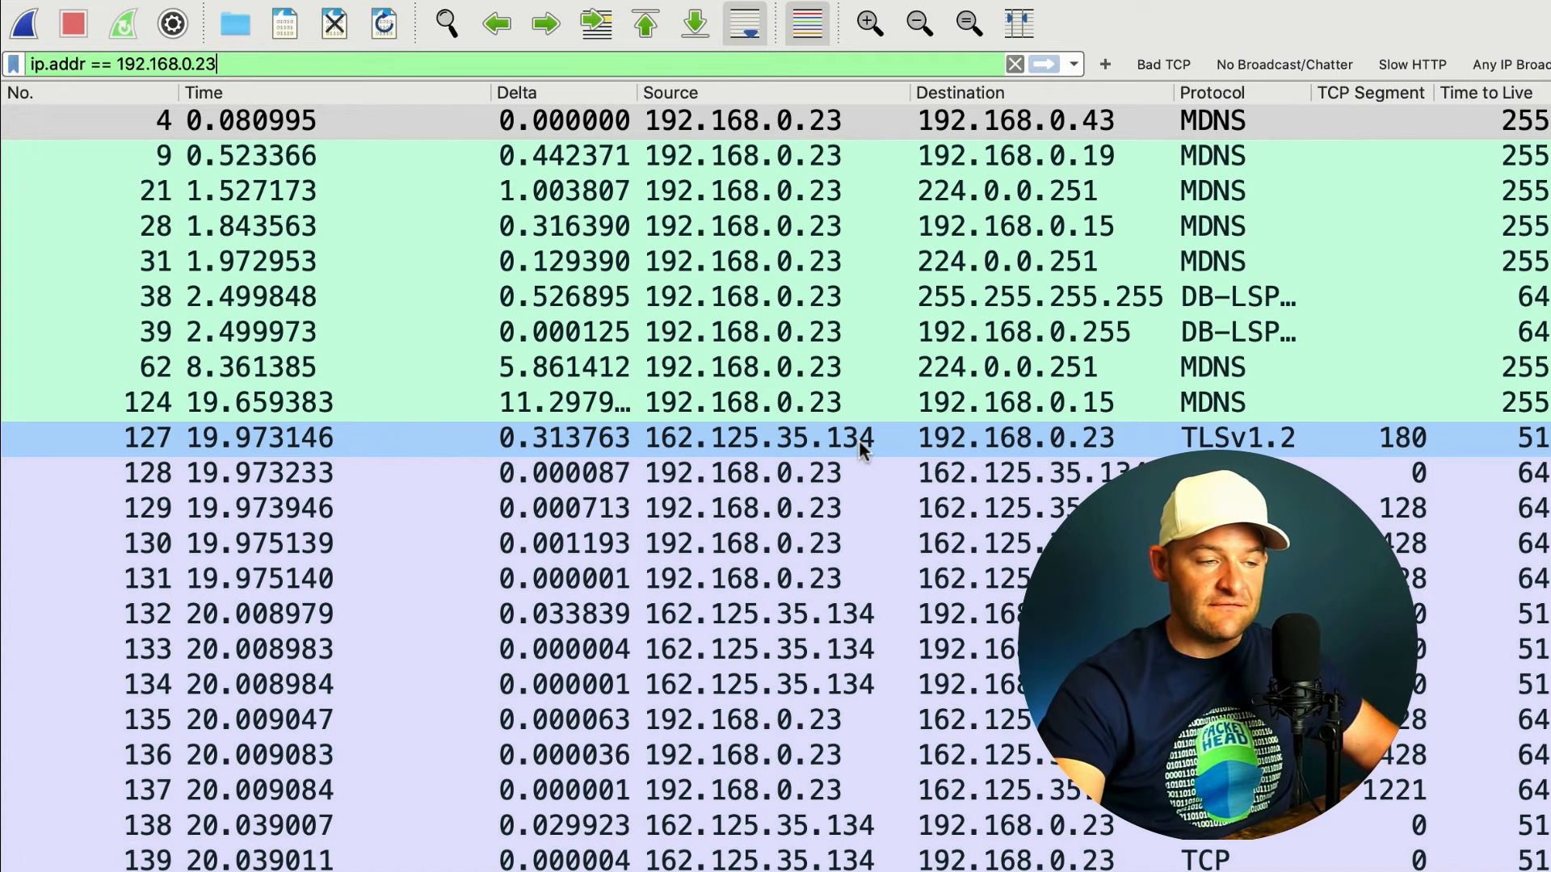
# - Apply a TCP conversation filter from the selected TLS packet's context menu
pyautogui.rightClick(859, 438)
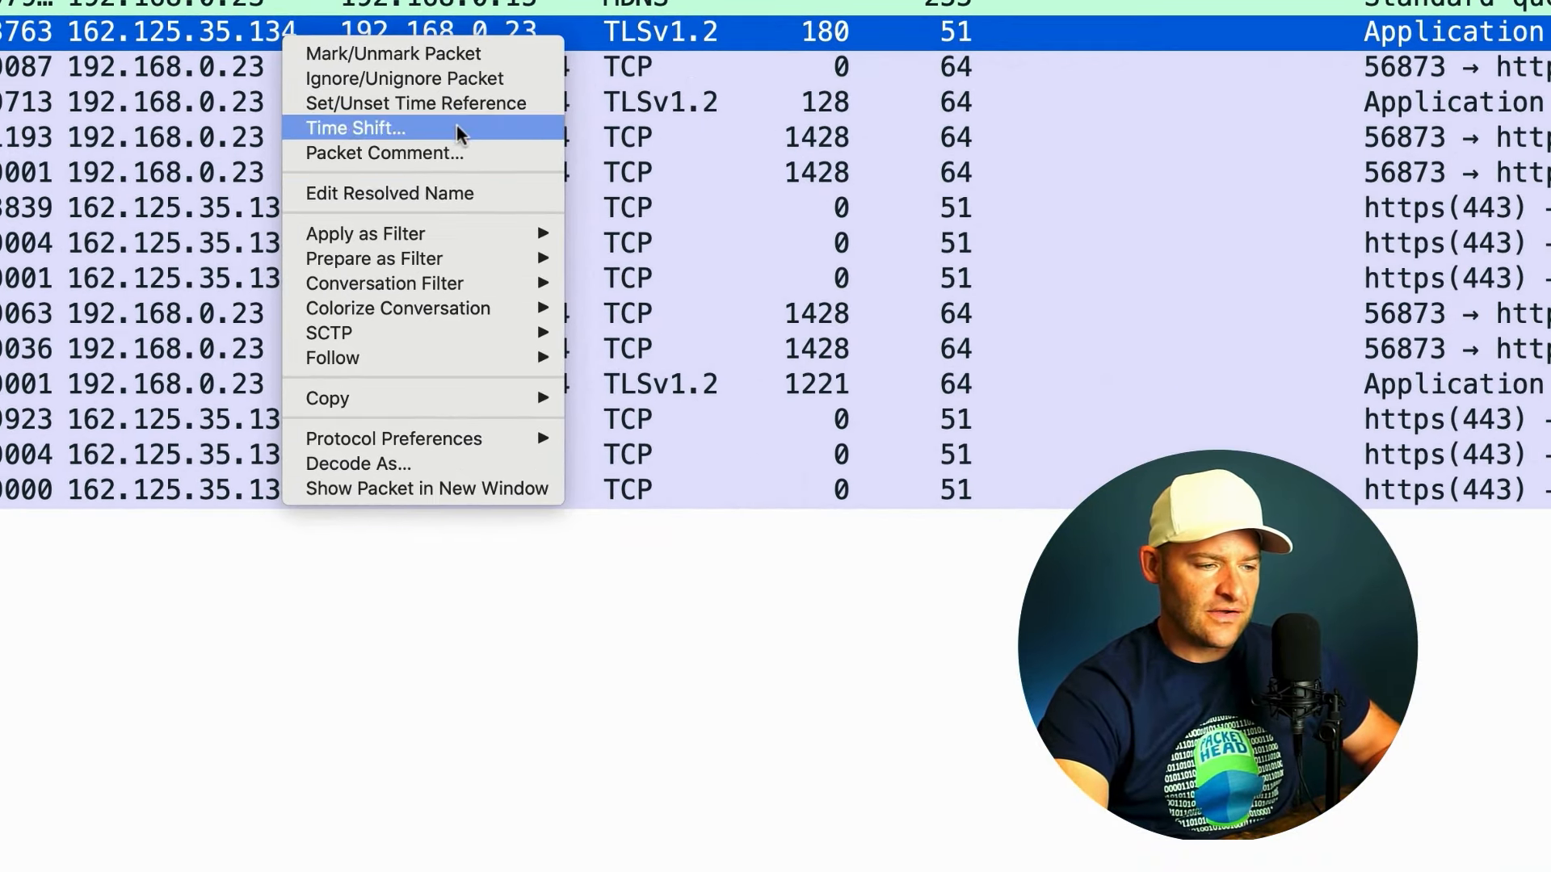
pyautogui.moveTo(383, 283)
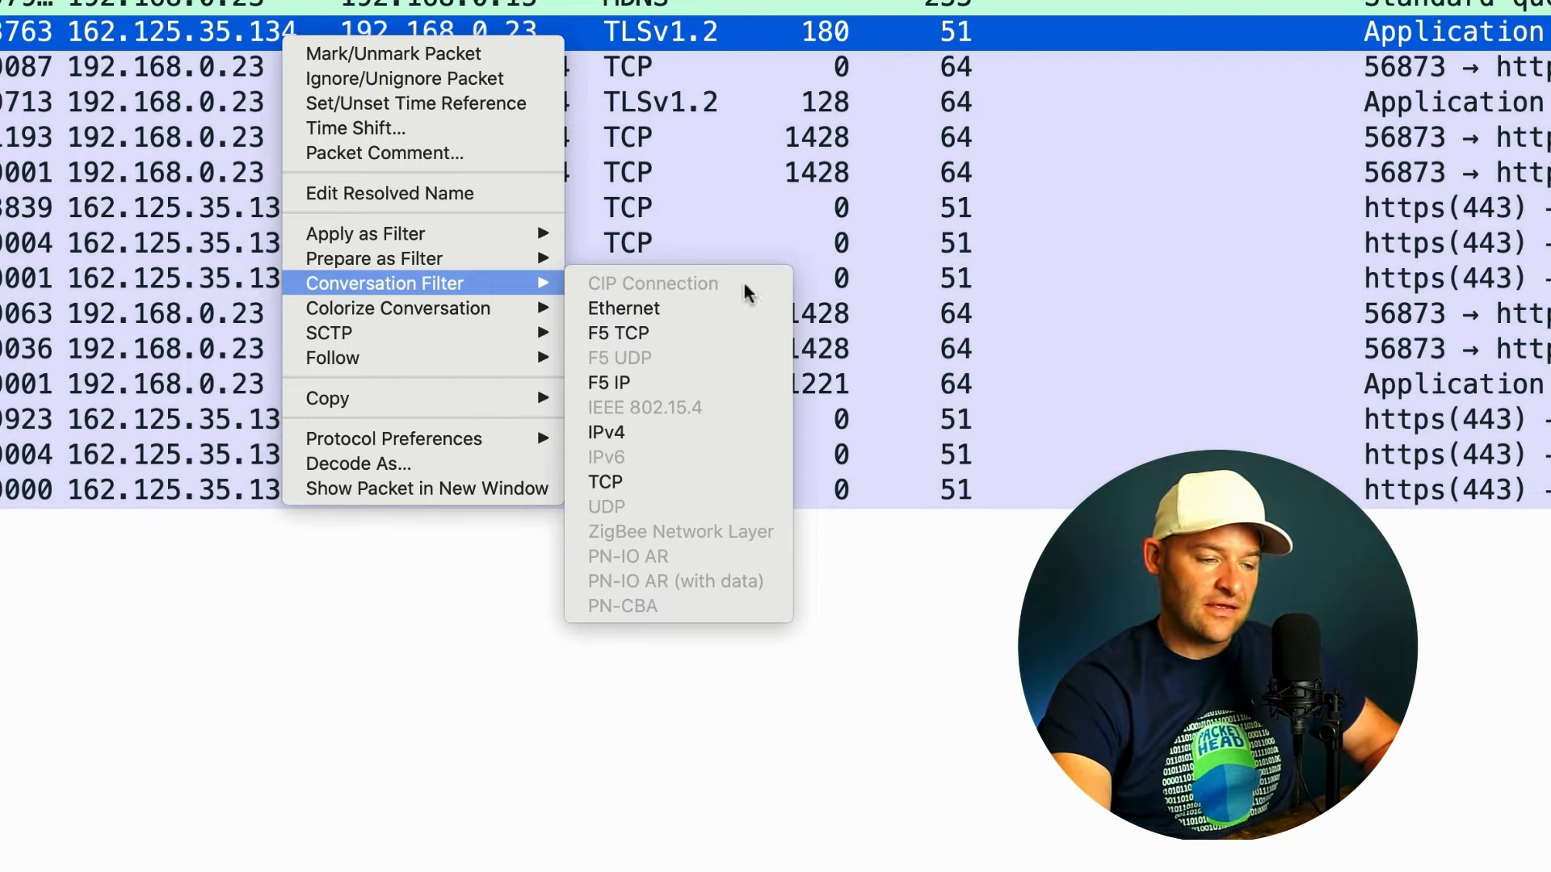
pyautogui.moveTo(623, 307)
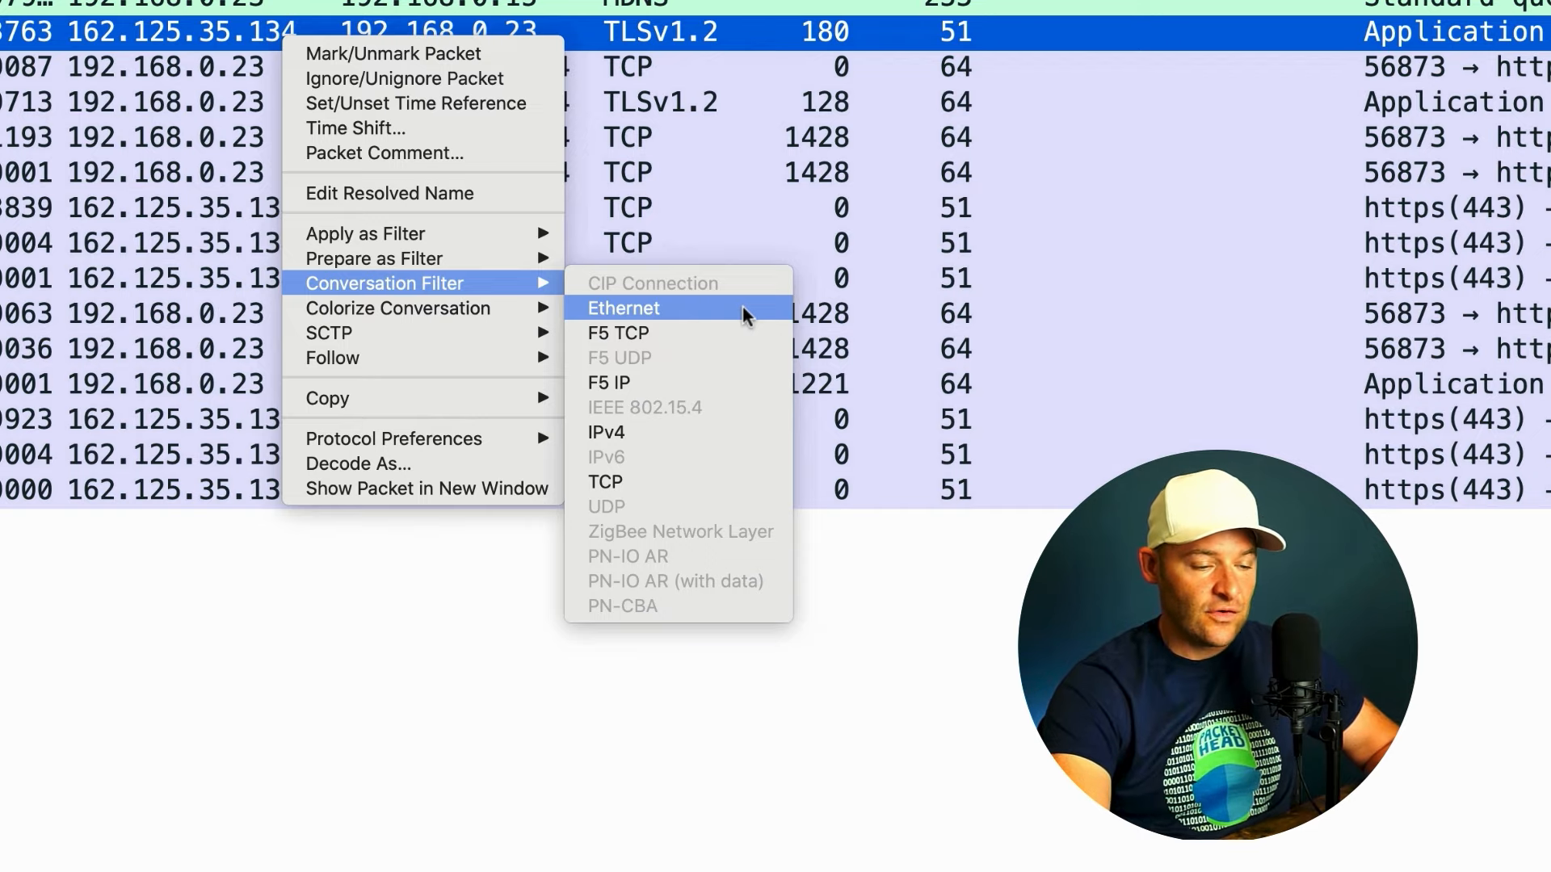
pyautogui.moveTo(732, 432)
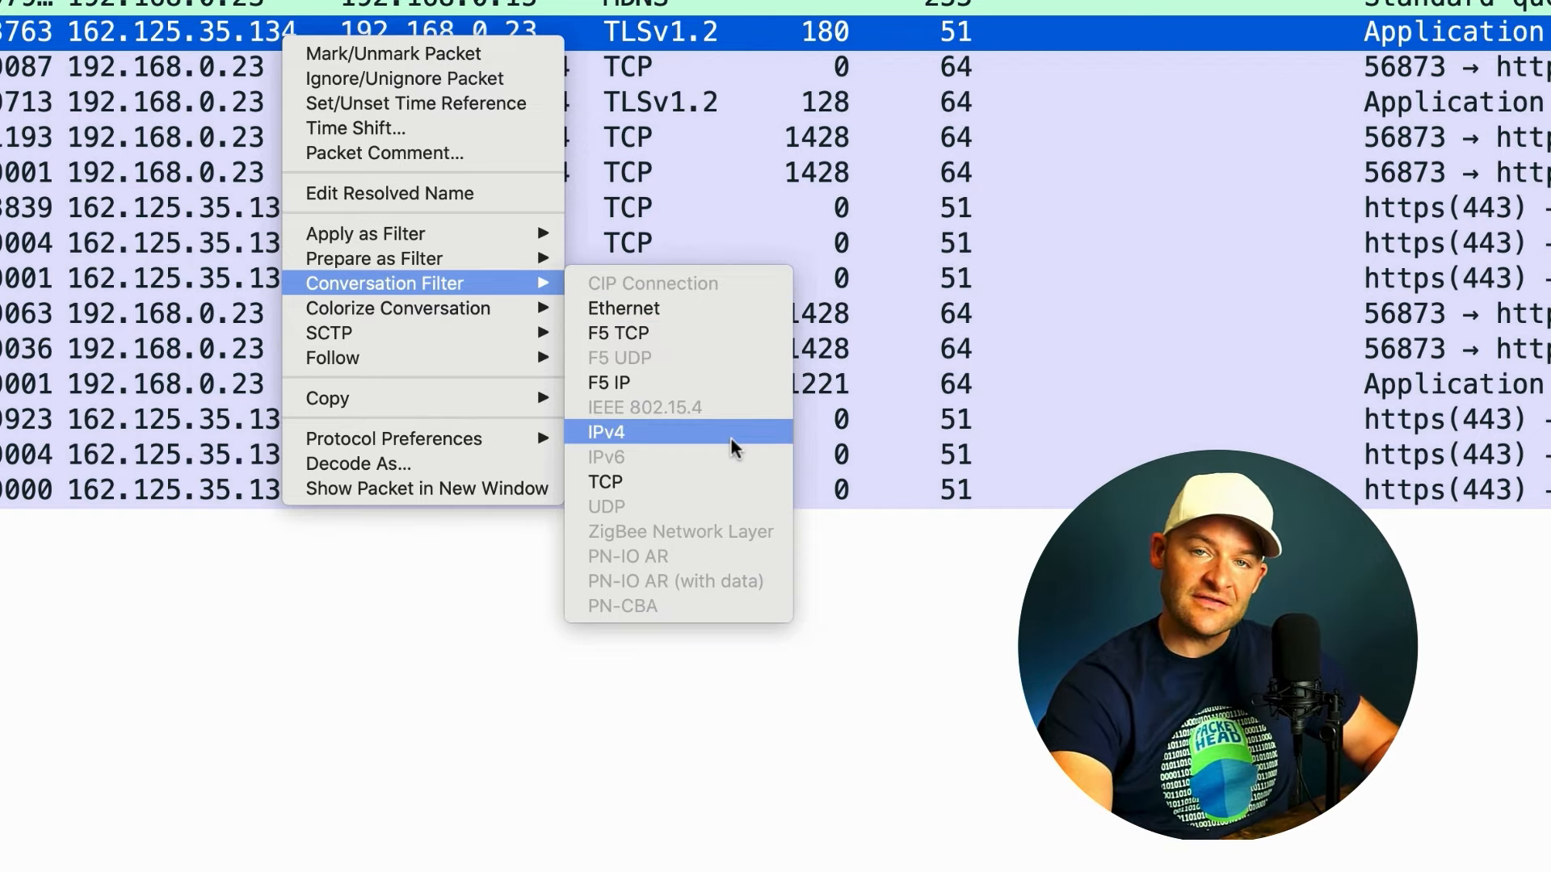
pyautogui.moveTo(733, 502)
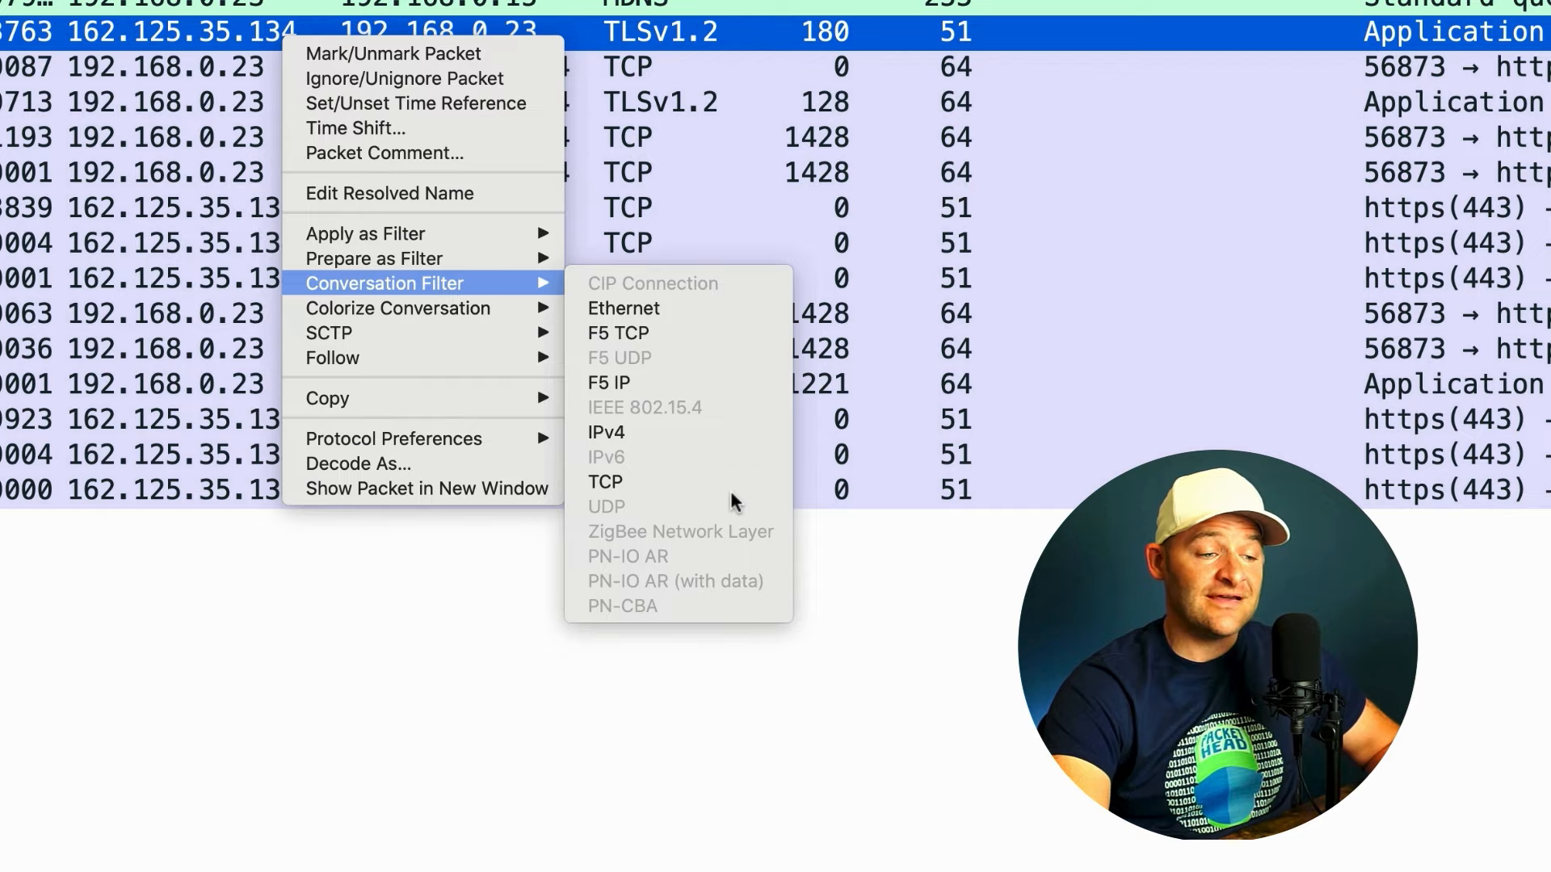
pyautogui.moveTo(605, 481)
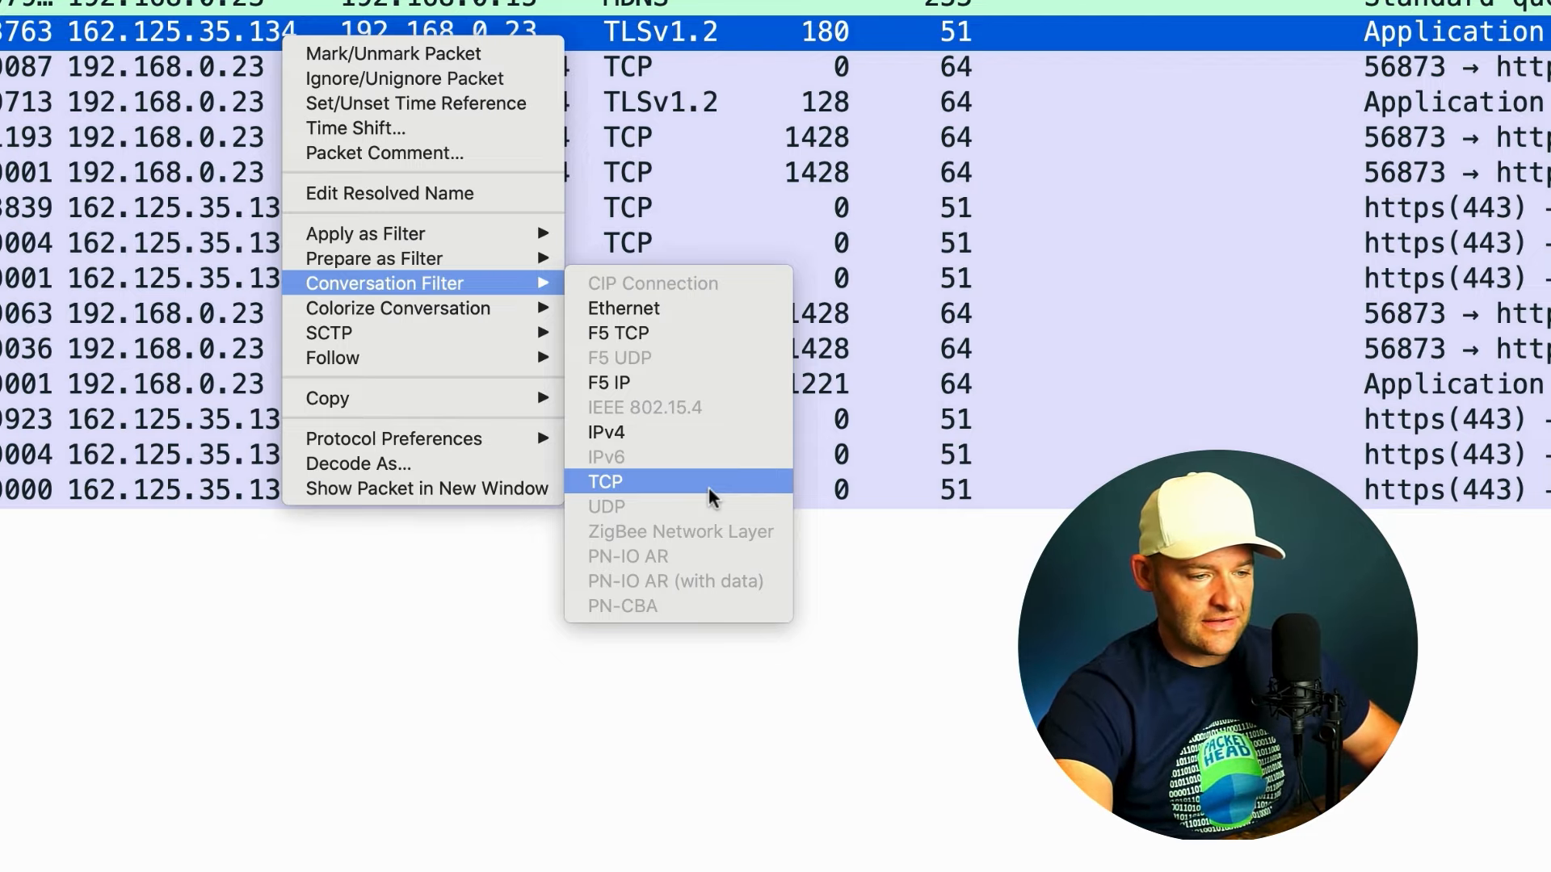
pyautogui.click(604, 482)
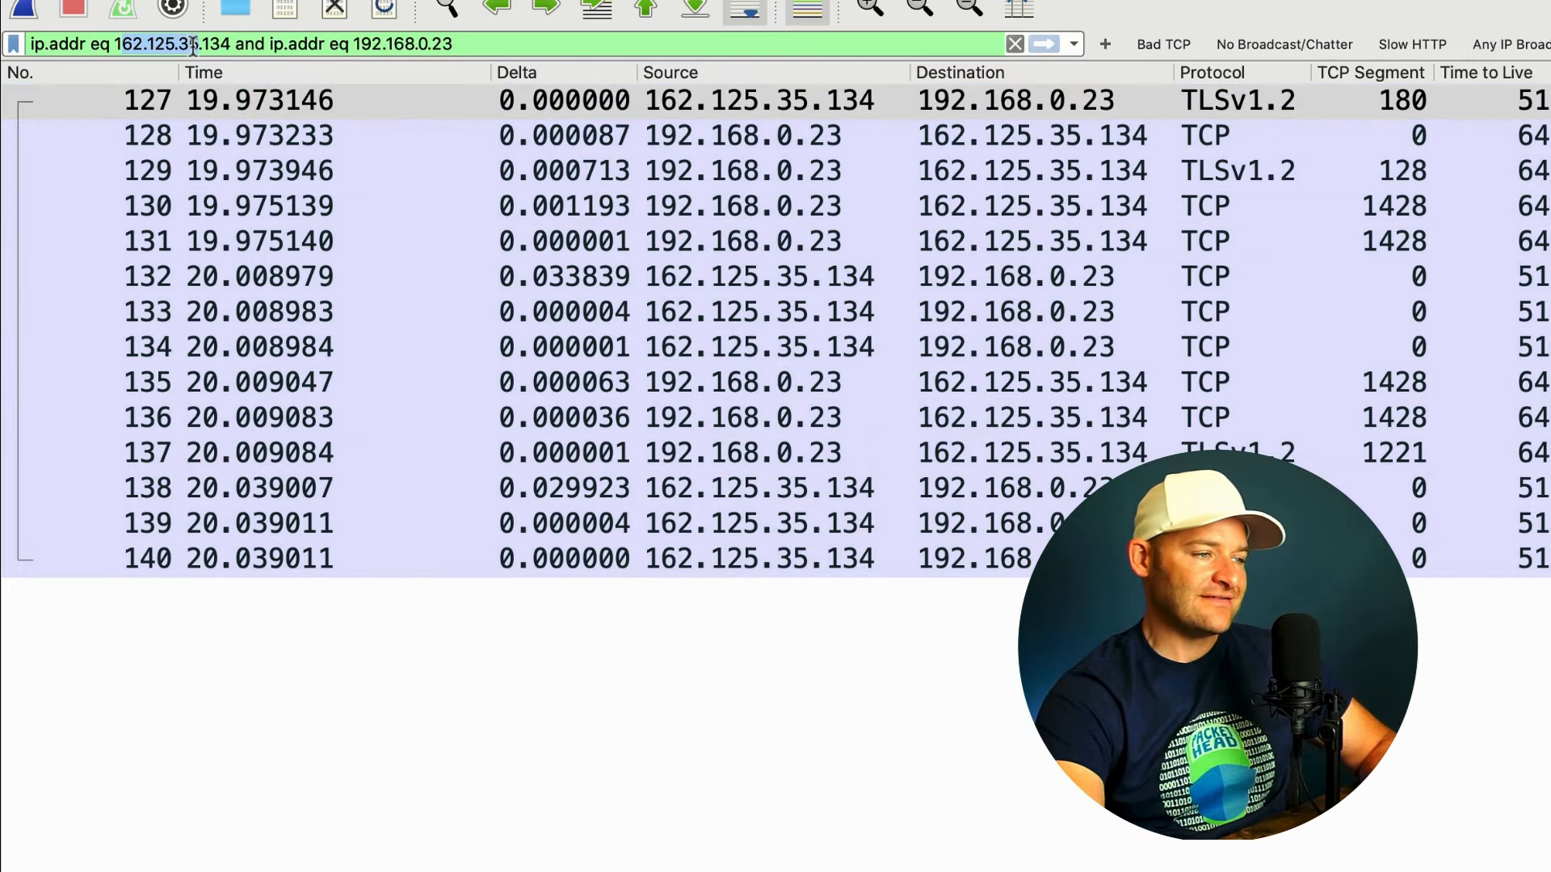
# - Wrap the conversation filter expression in parentheses and append 'and tcp'
pyautogui.doubleClick(250, 44)
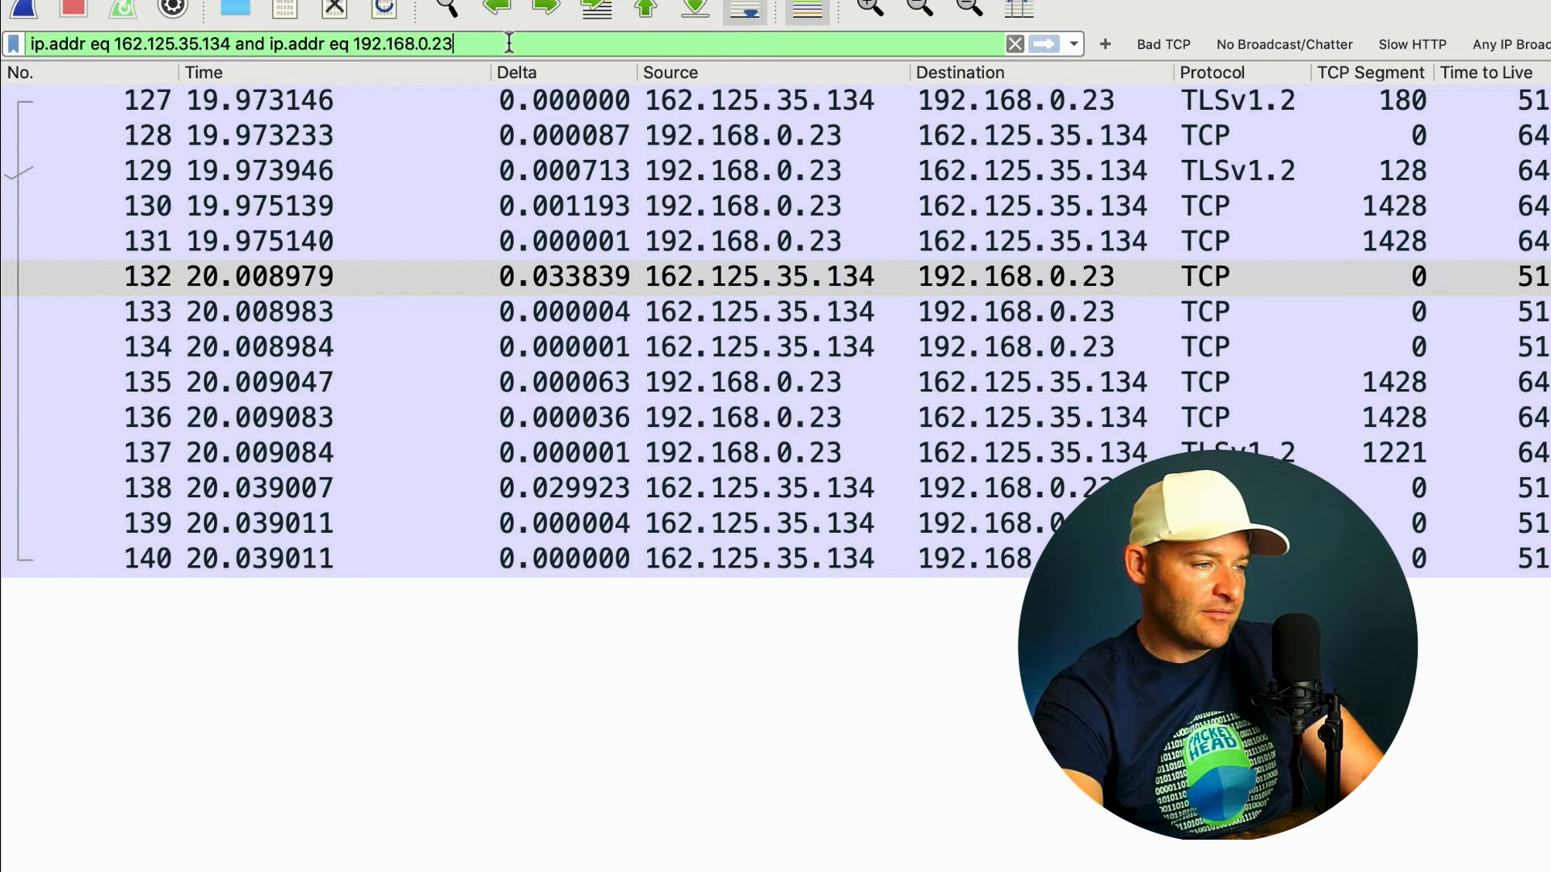
pyautogui.write(')')
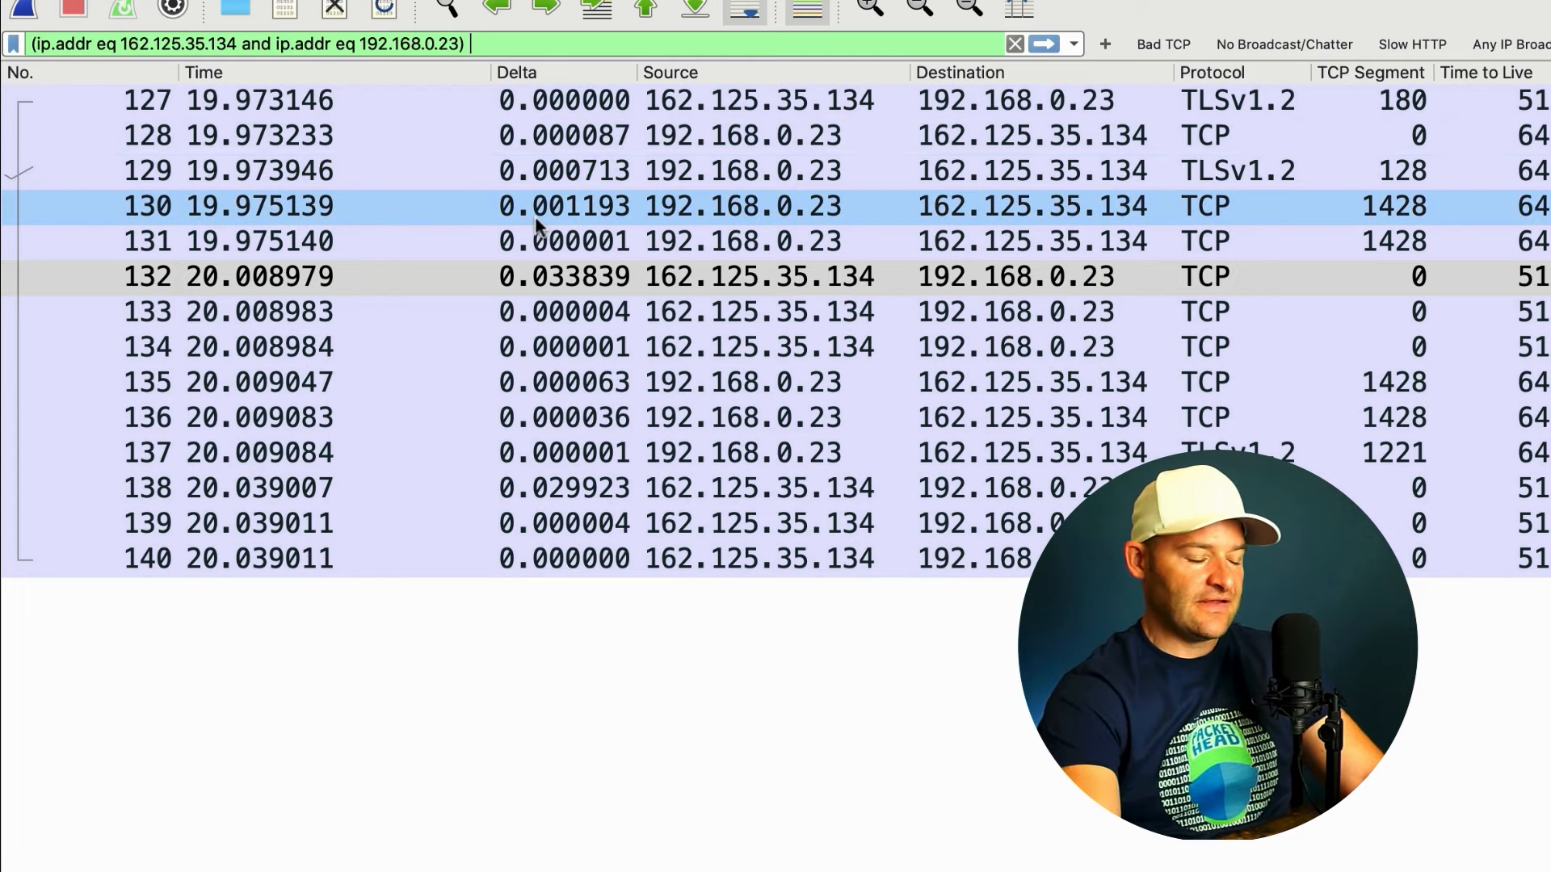
pyautogui.write('and tcp')
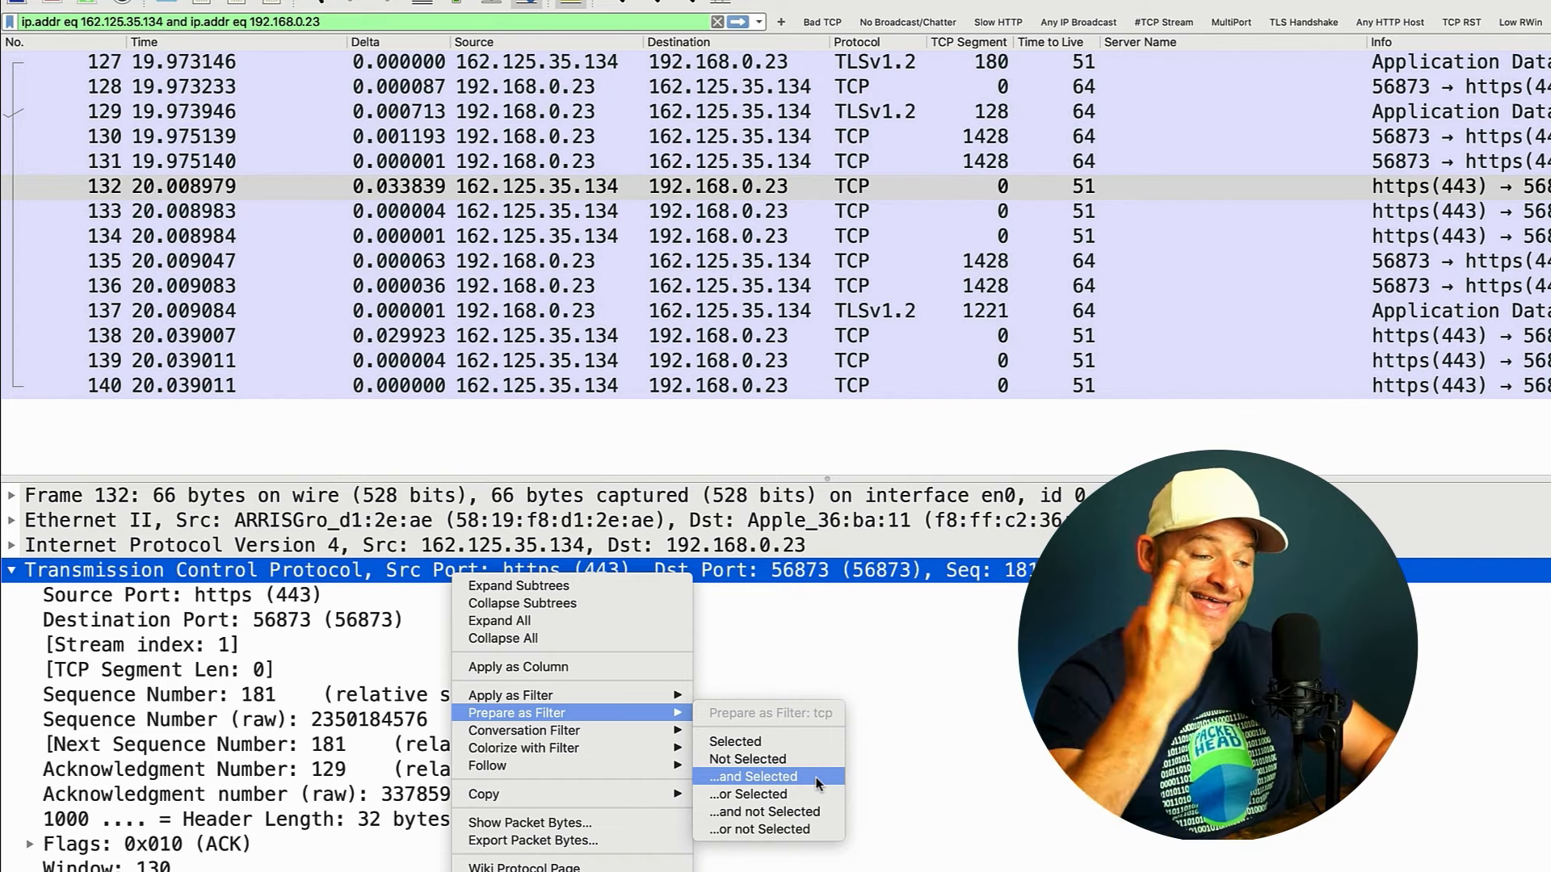
# - Add Transmission Control Protocol as an '...and Selected' condition, then clear the display filter
pyautogui.click(753, 776)
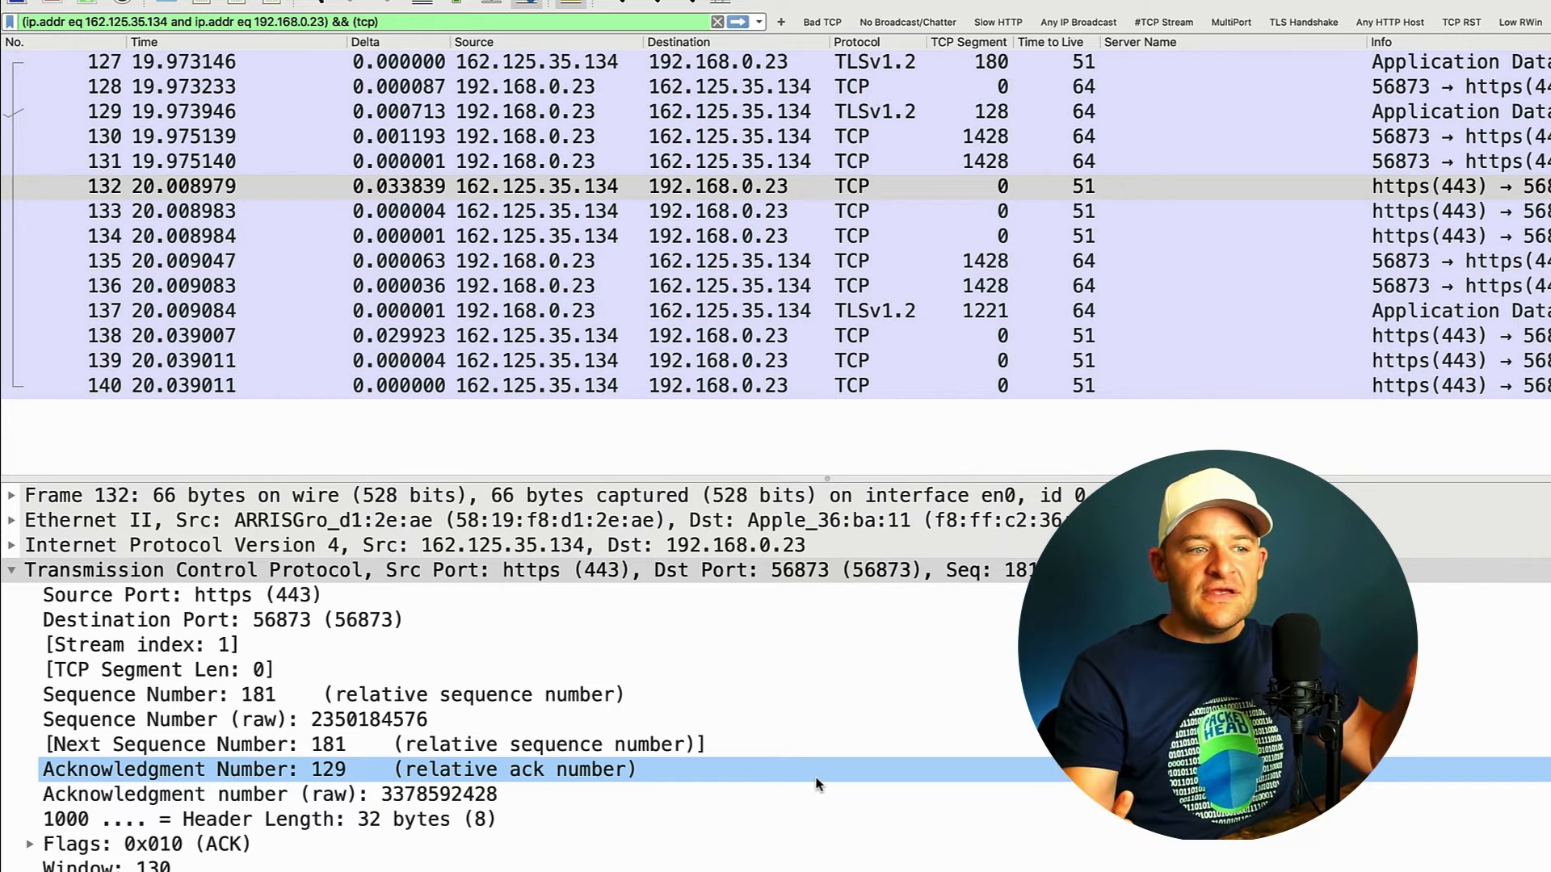
pyautogui.click(717, 22)
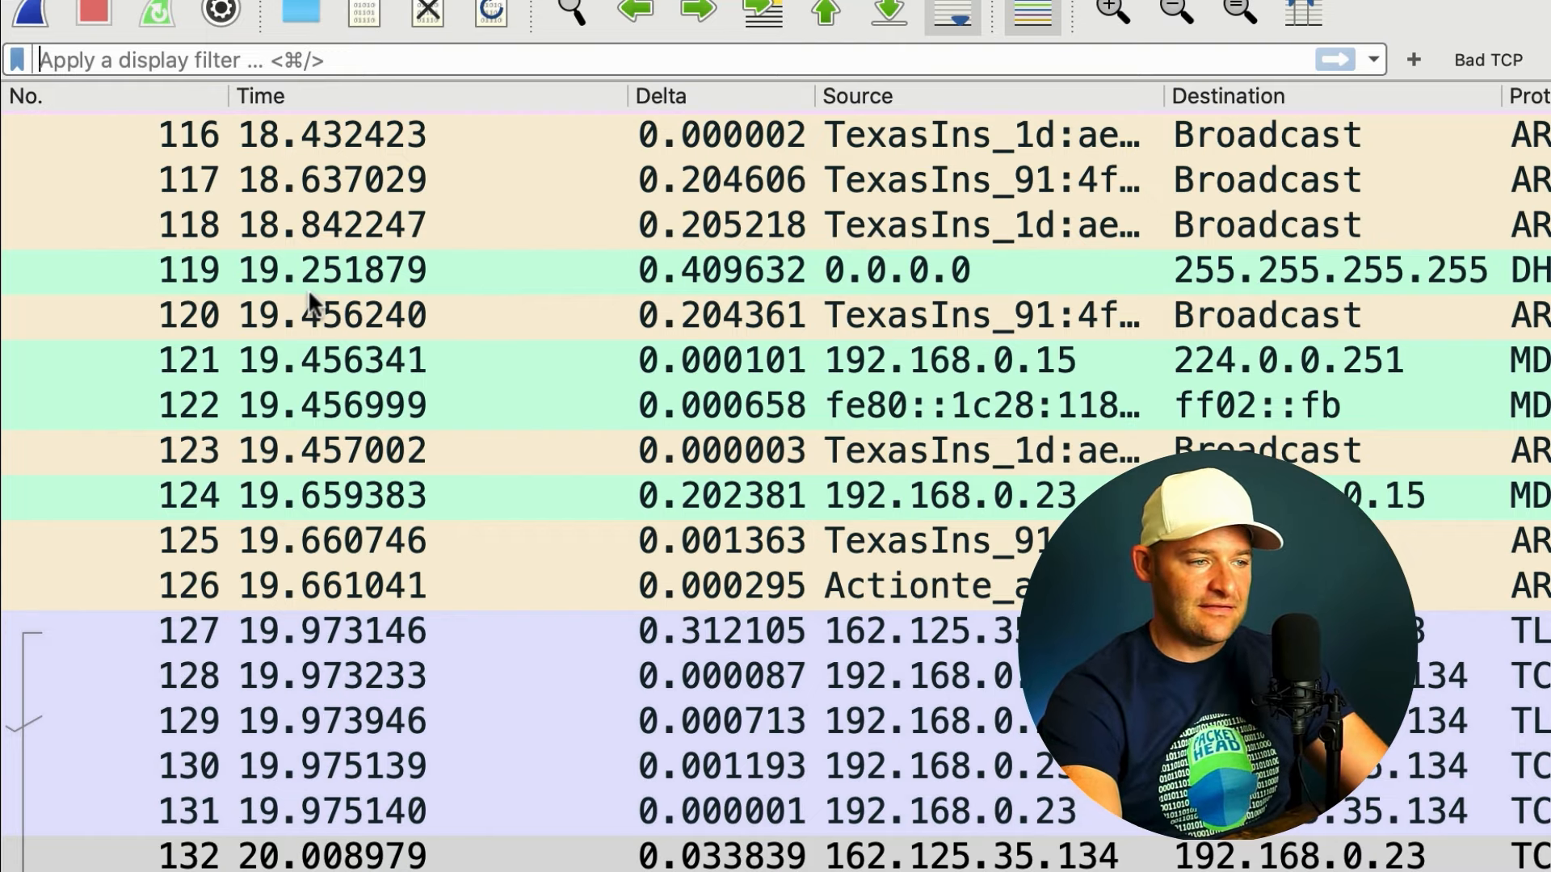
# - Build and apply the display filter not (arp or ipv6 or ssdp)
pyautogui.write('!')
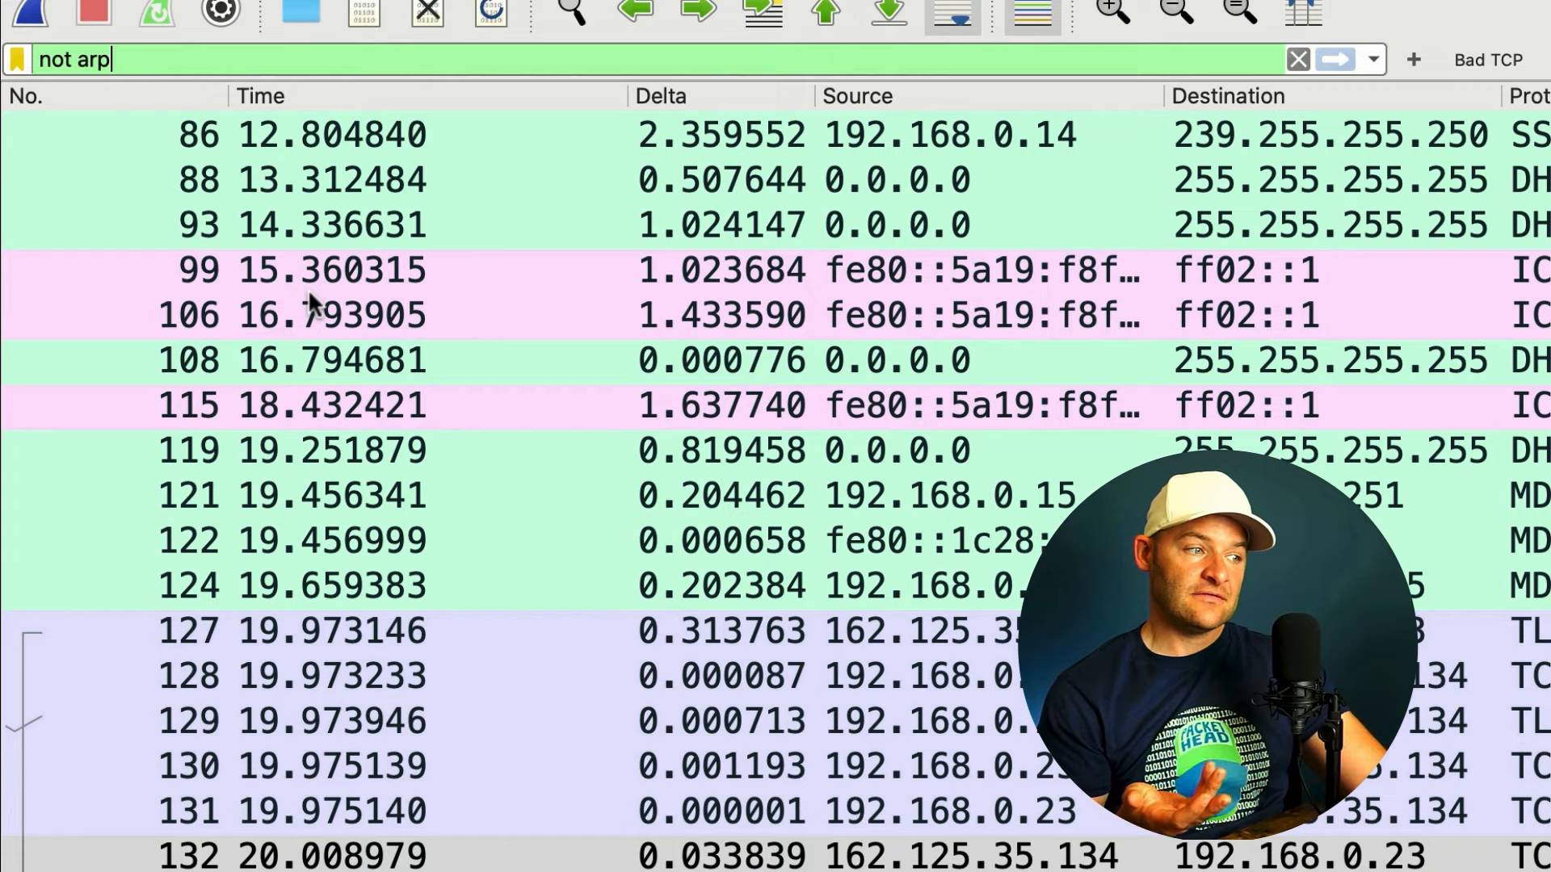
pyautogui.click(99, 59)
pyautogui.write('(')
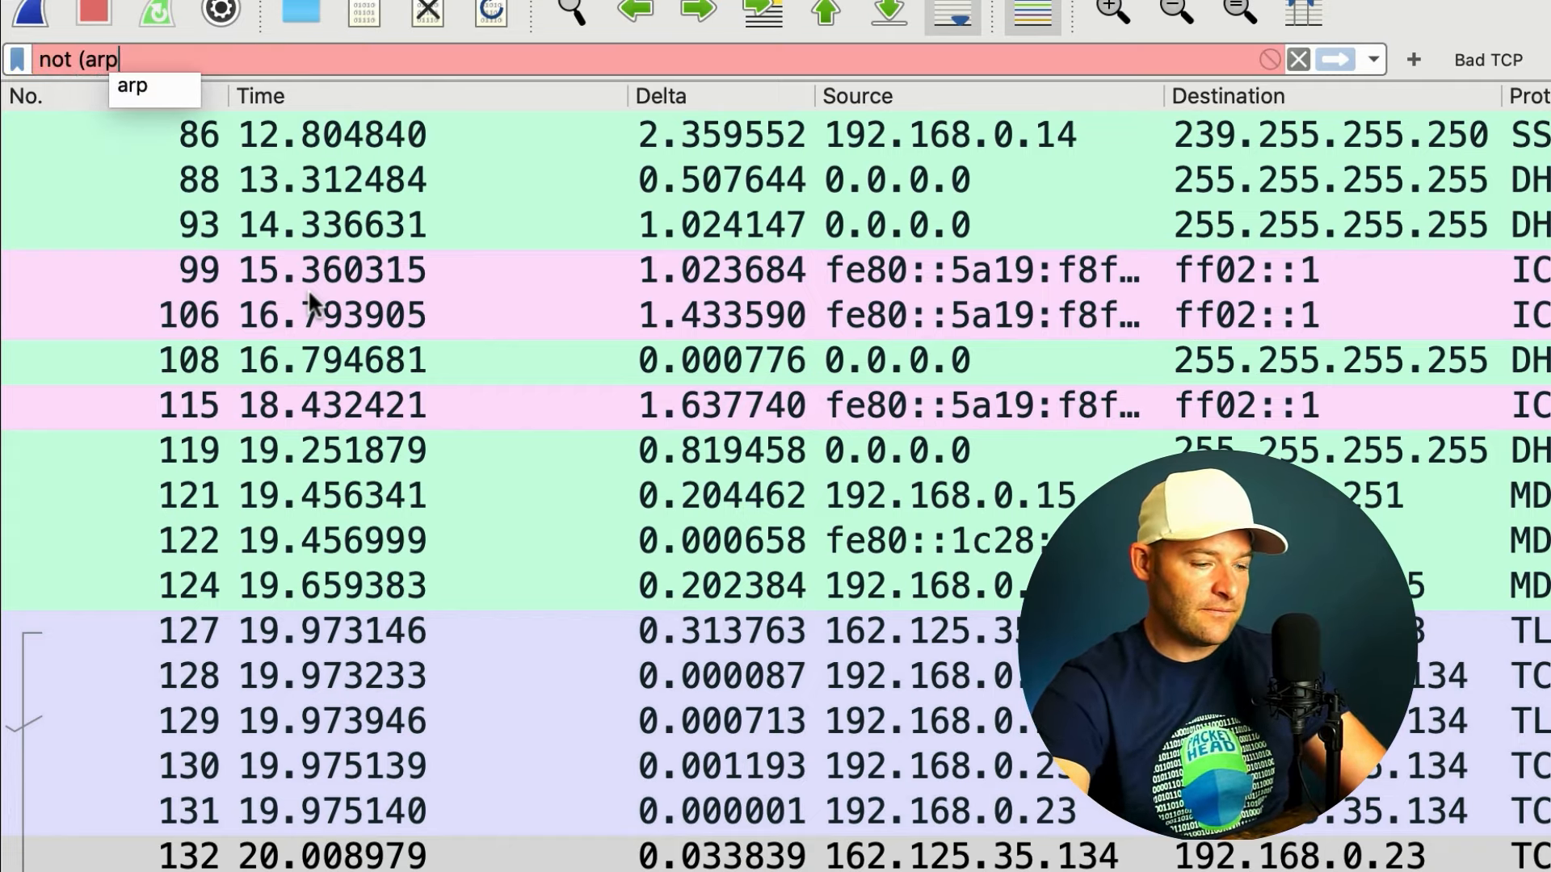
pyautogui.write('or ipv6')
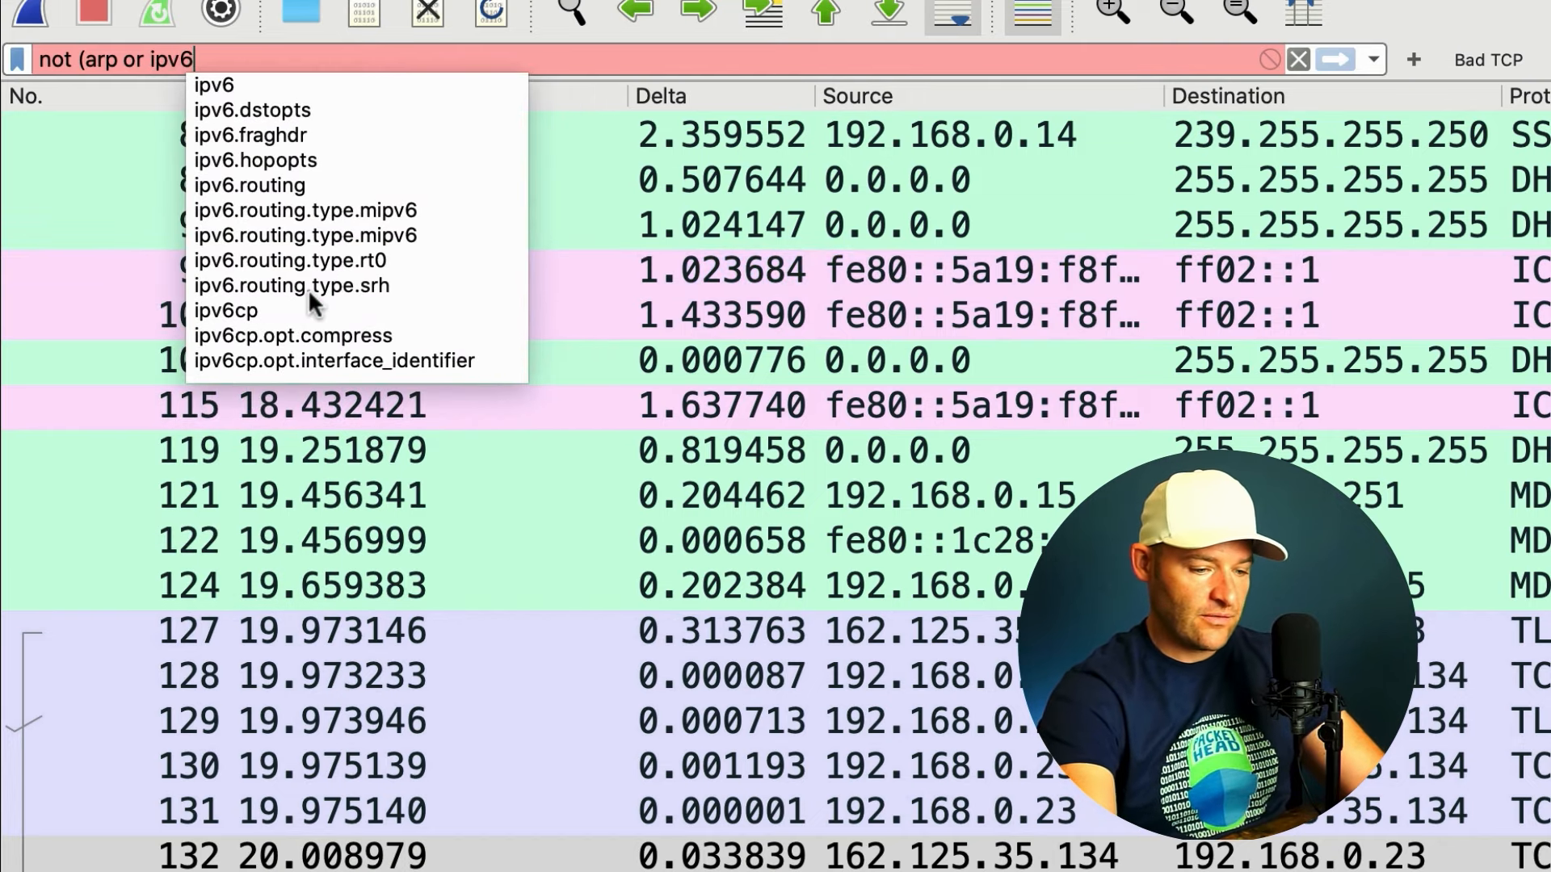
pyautogui.press('Return')
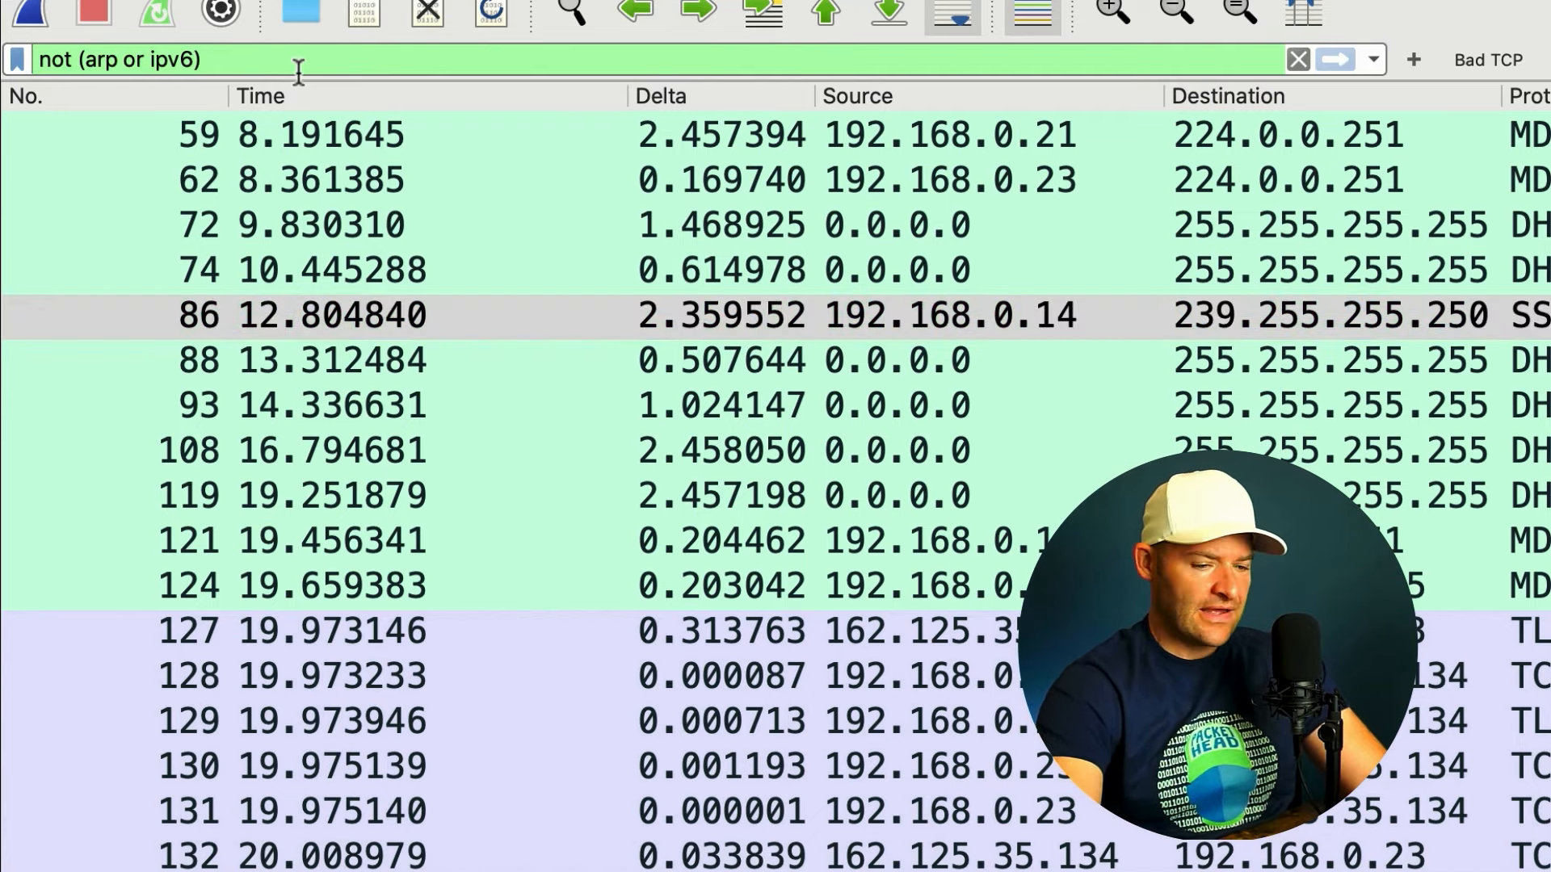
pyautogui.write('or ssdp')
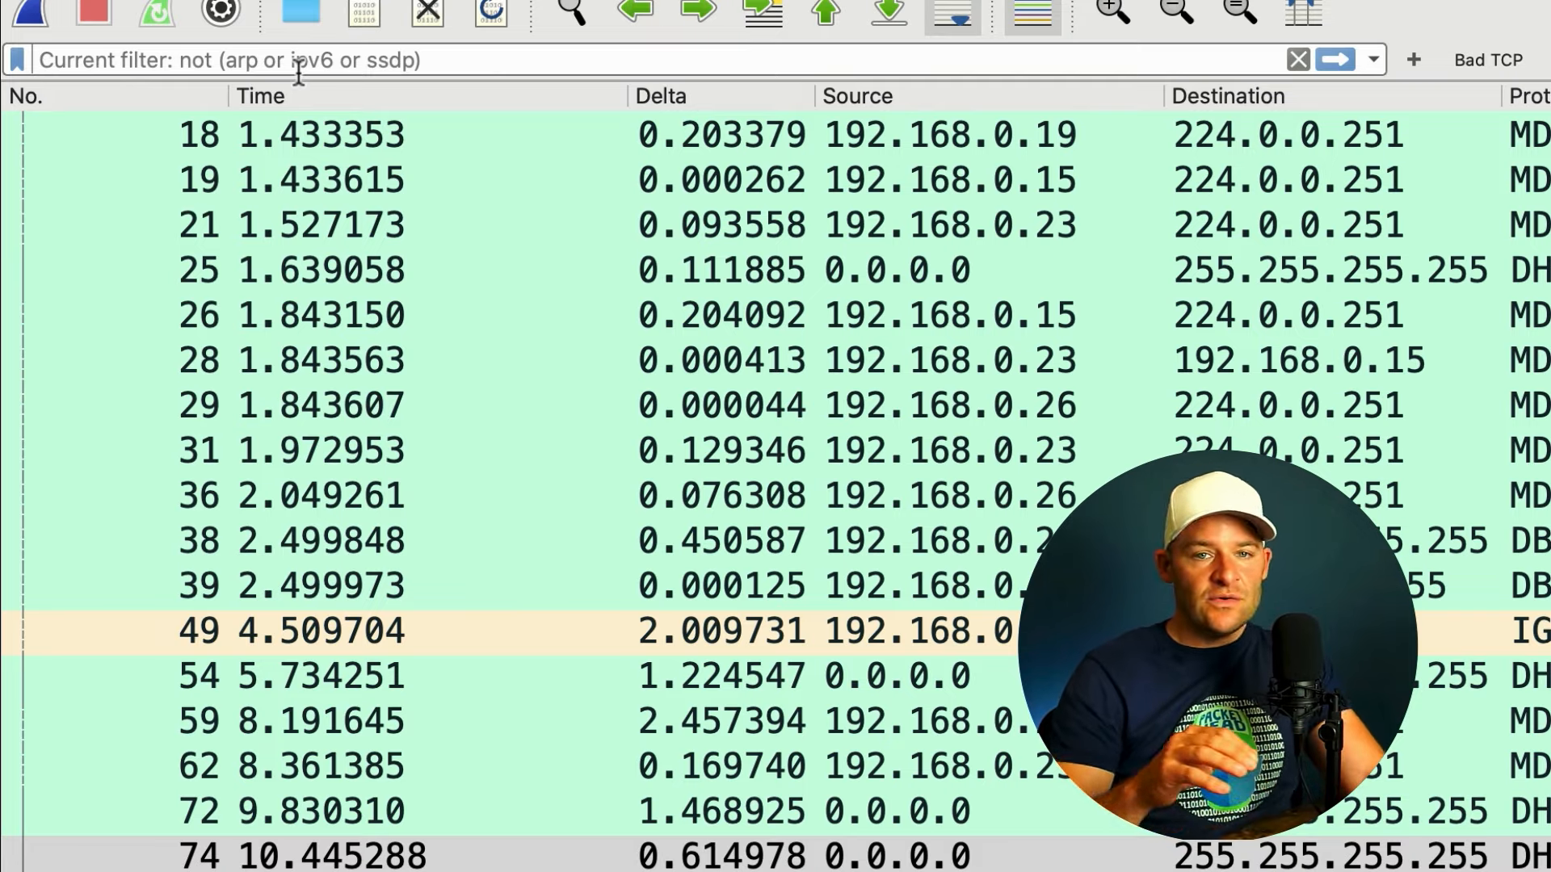
# - Apply the filter tcp.port in {80 443 8080}, then clear it again
pyautogui.click(1296, 59)
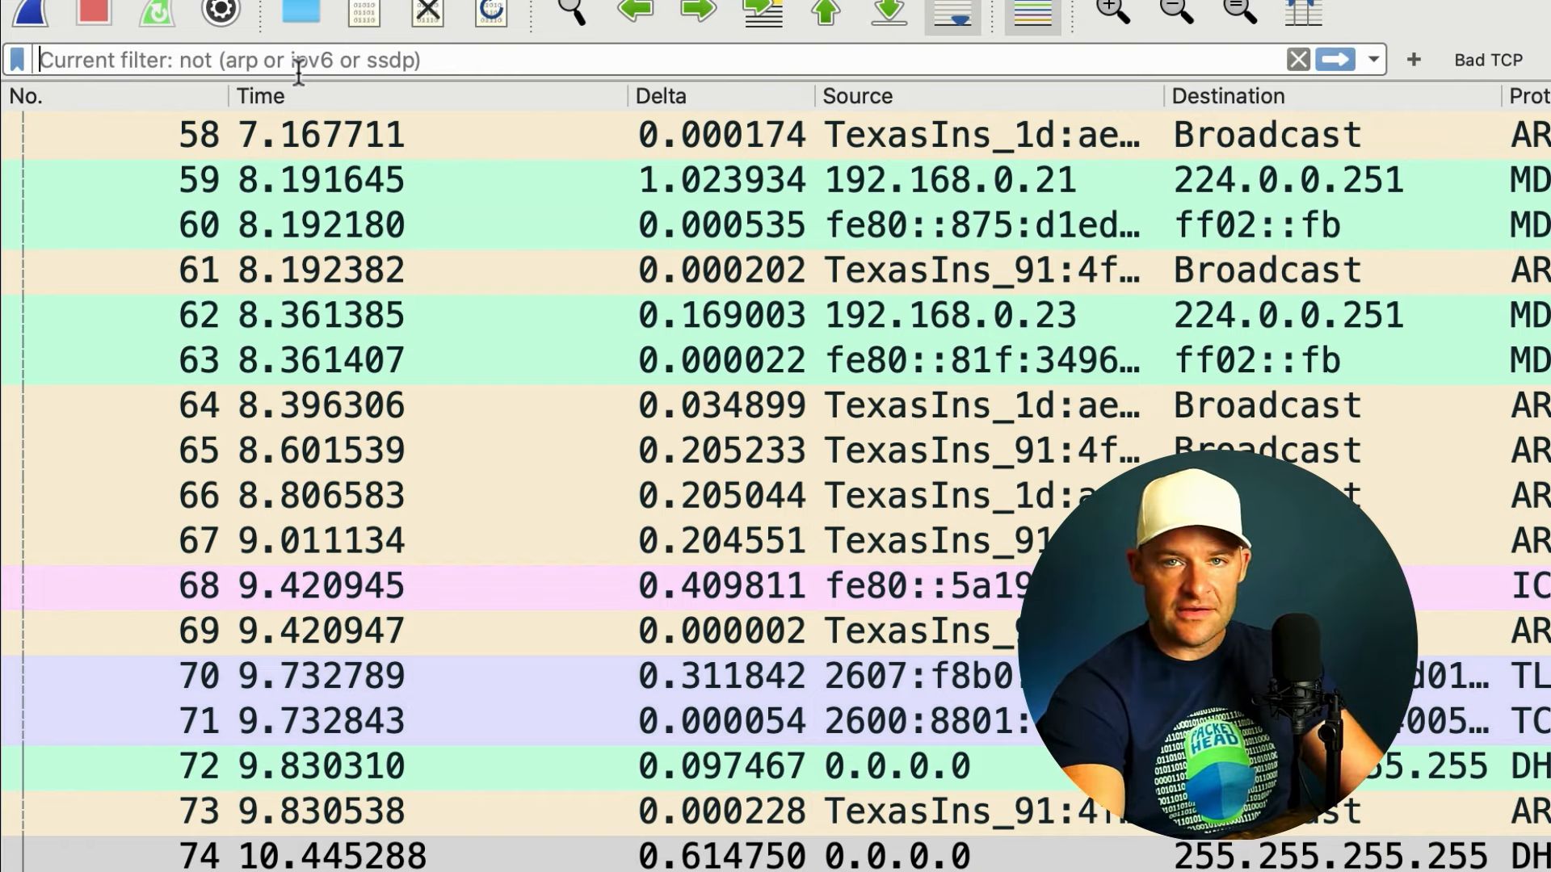
pyautogui.write('tcp.port in')
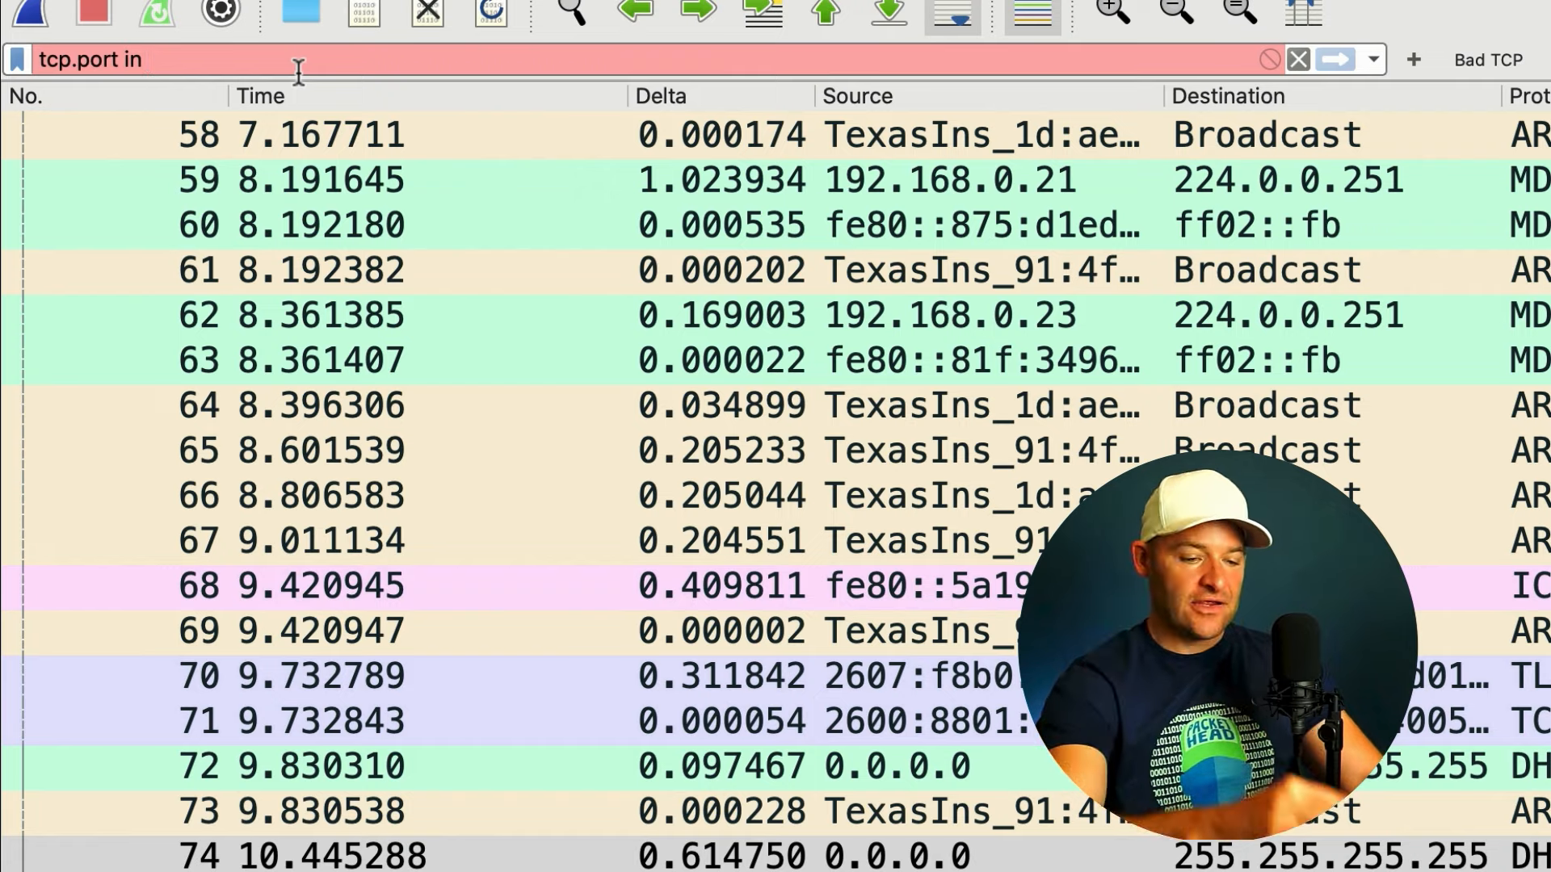
pyautogui.write('{80')
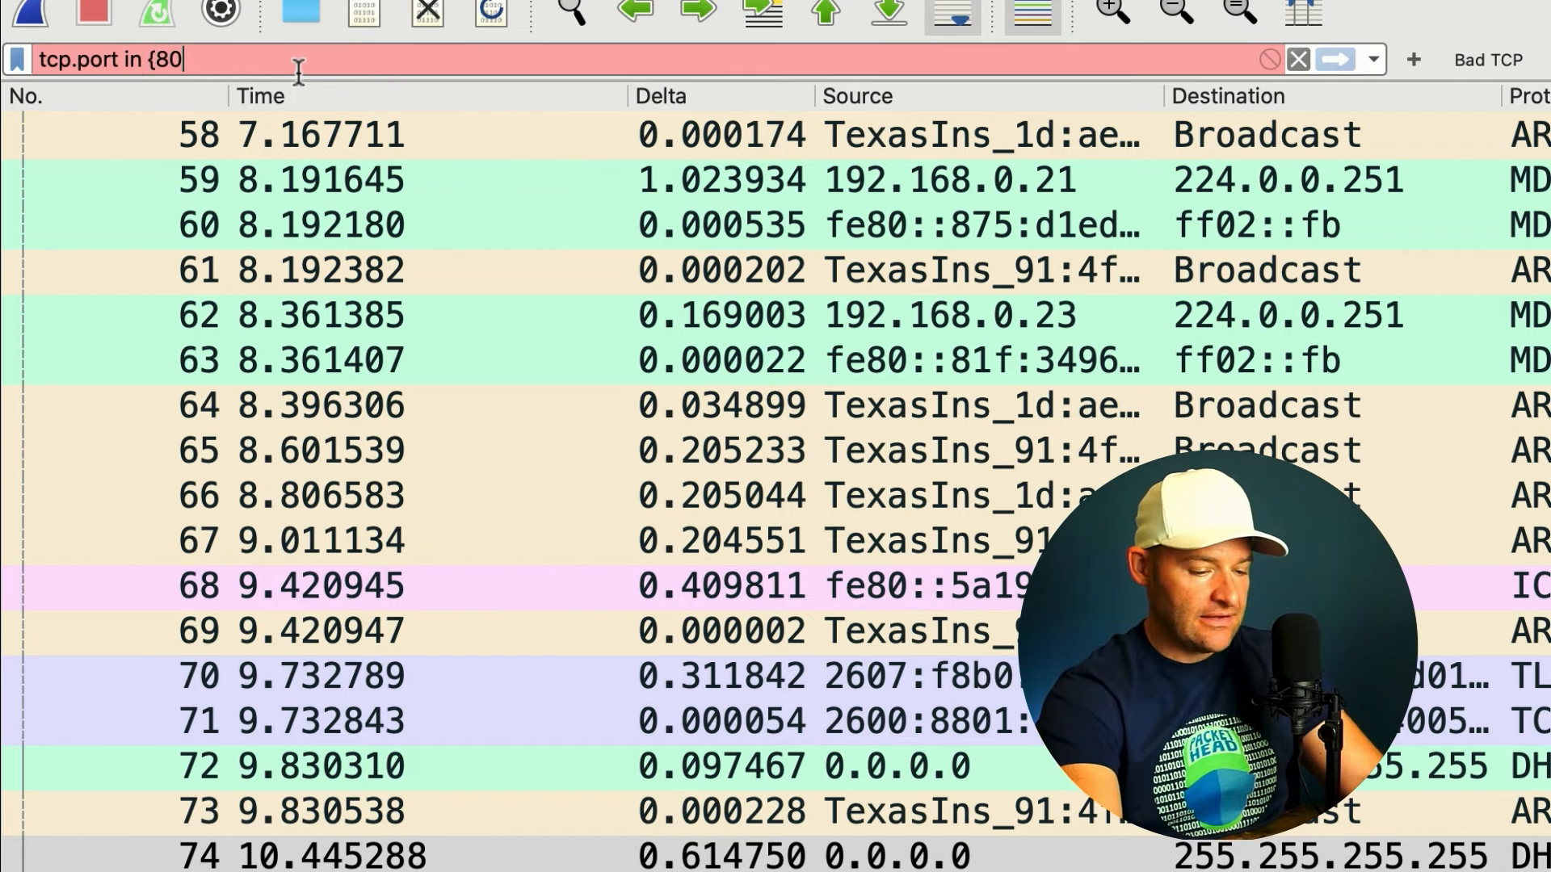
pyautogui.write('443')
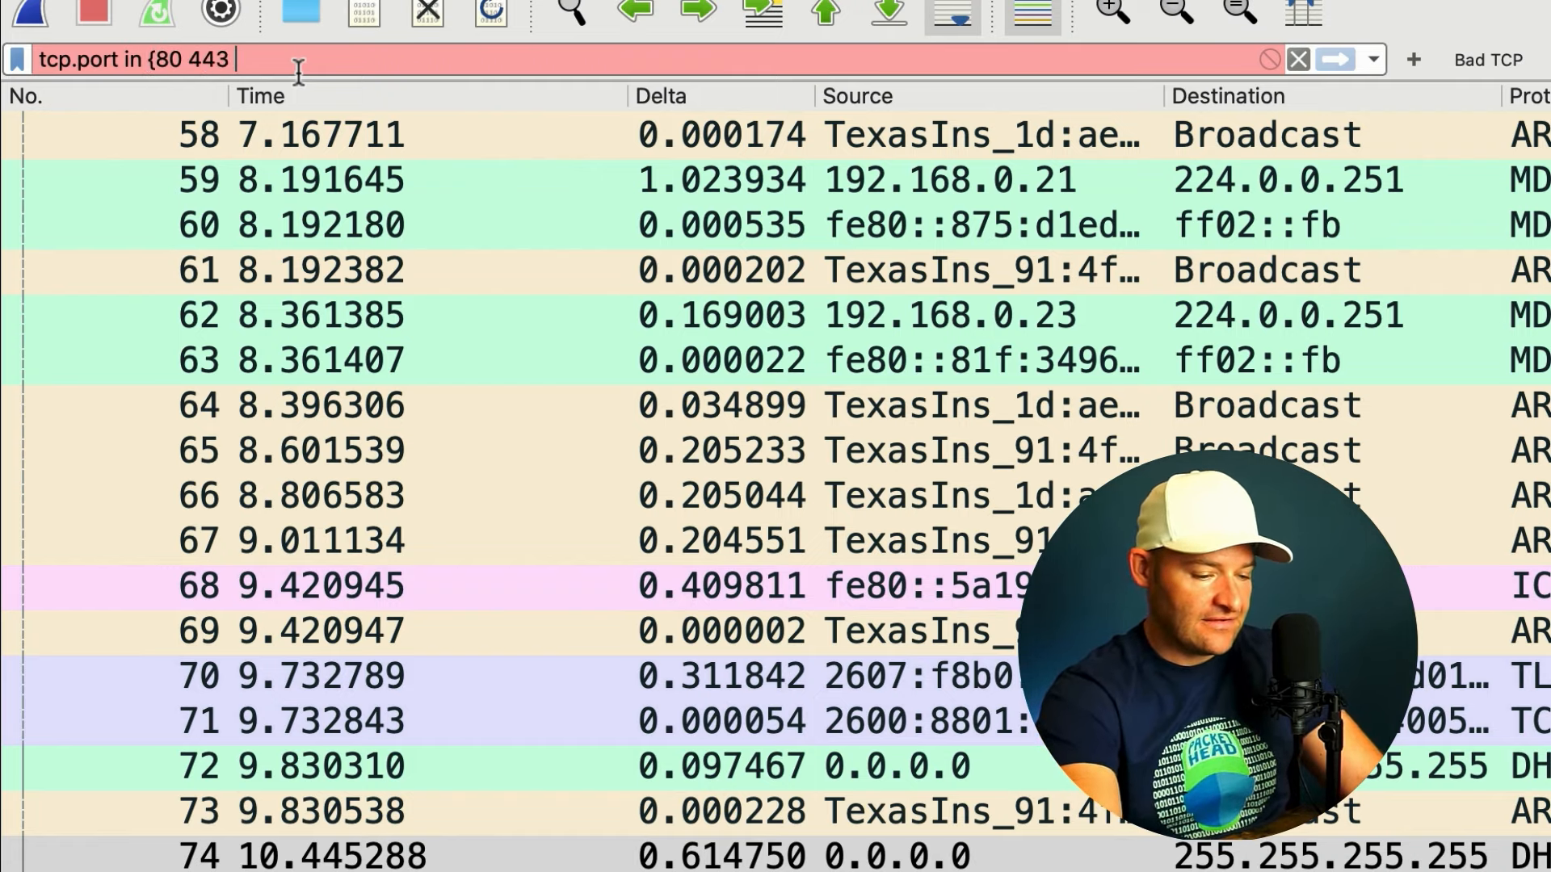
pyautogui.write('8080}')
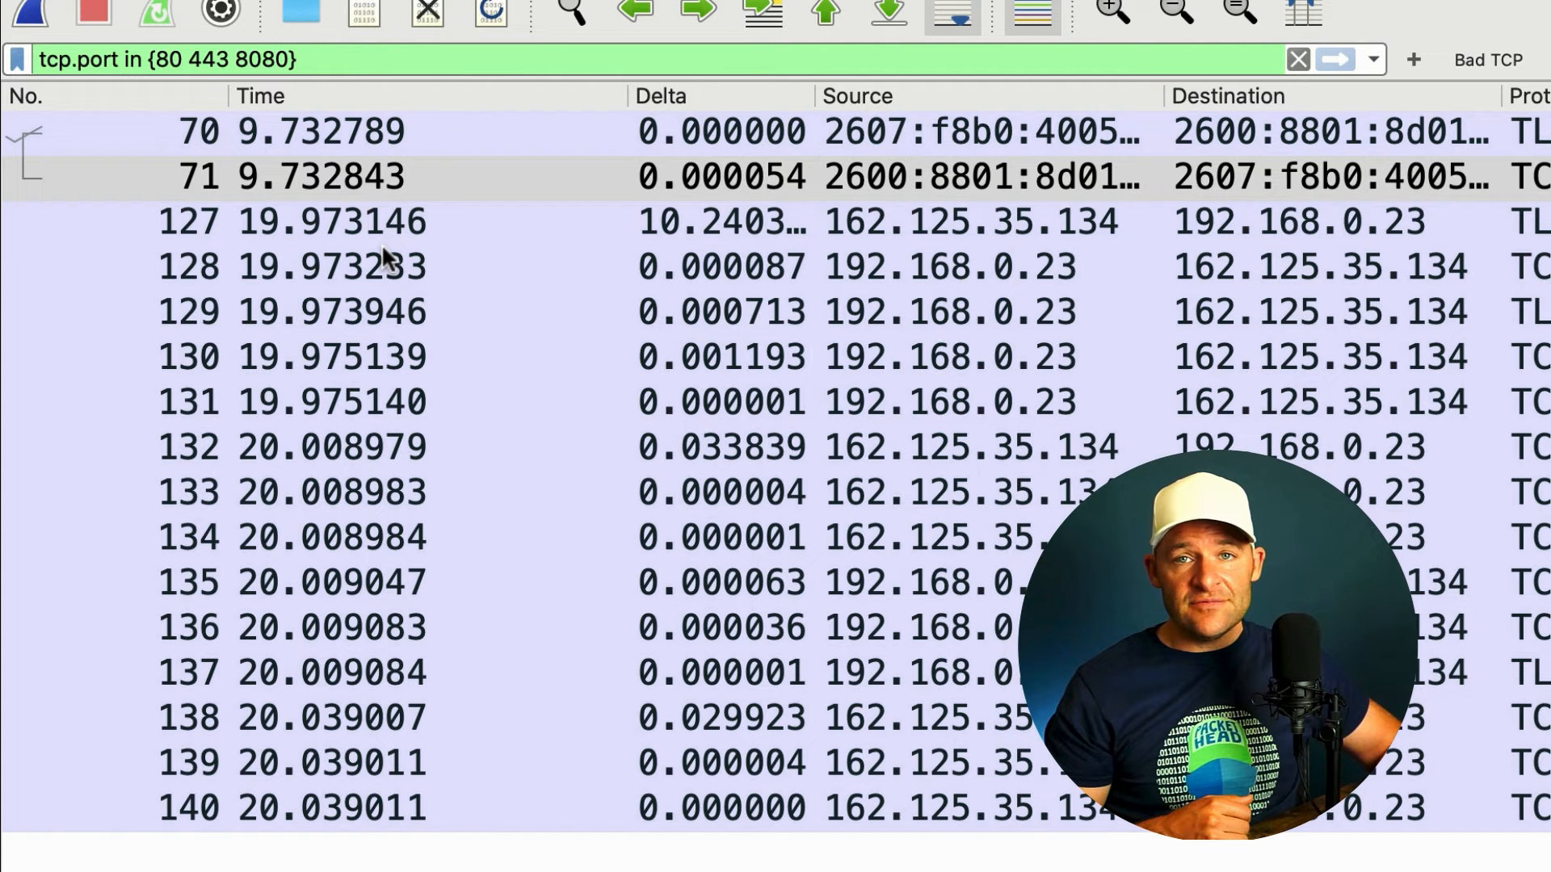
pyautogui.click(1296, 59)
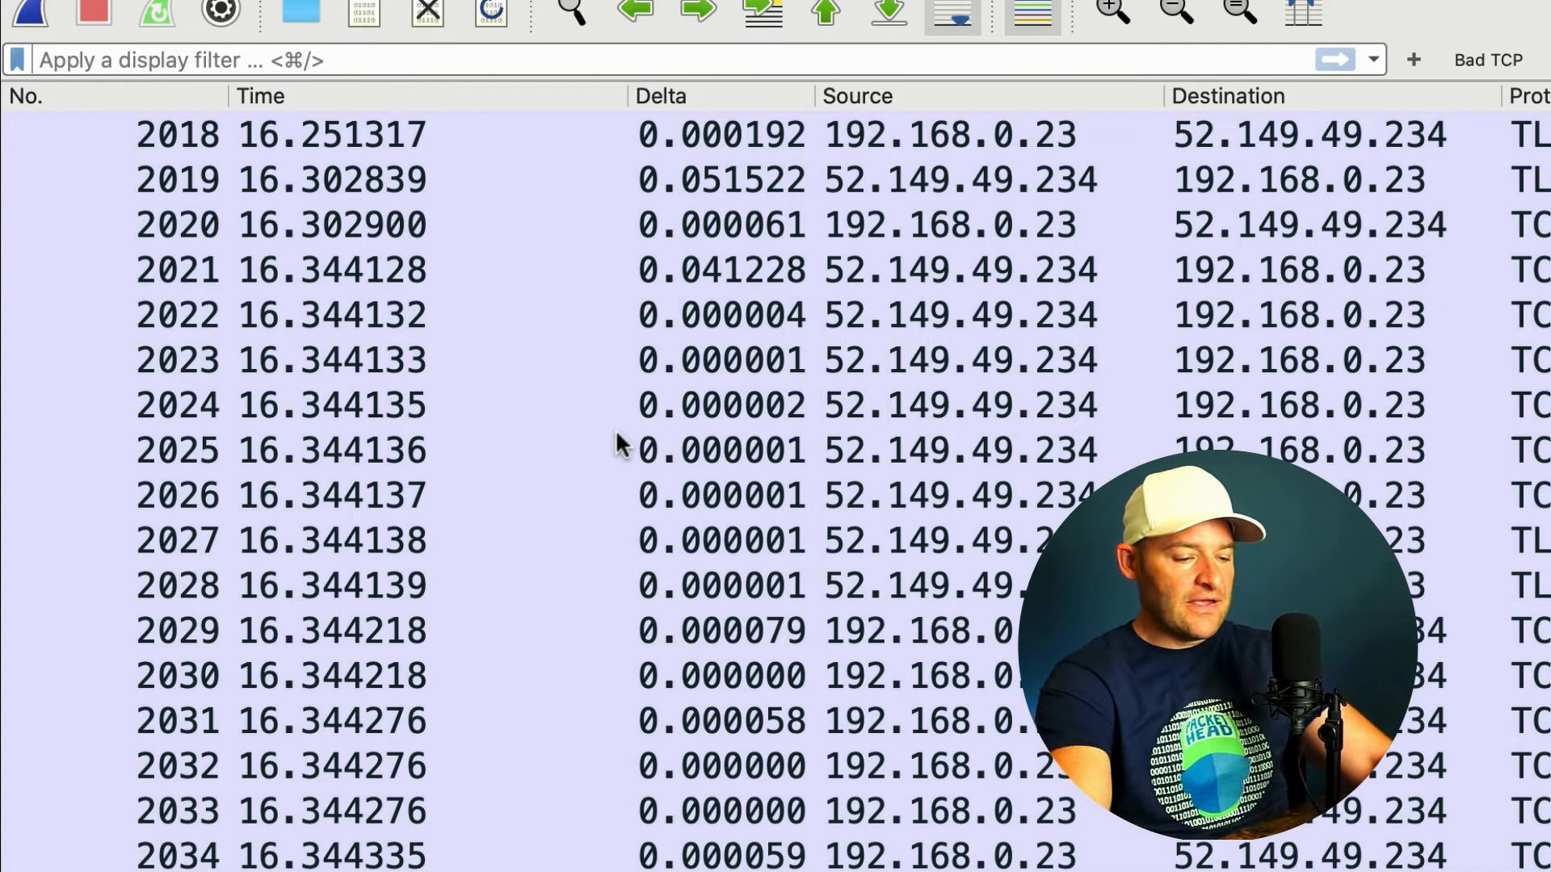
# - Select packet 2021 and begin typing 'frame' in the display filter bar
pyautogui.click(330, 270)
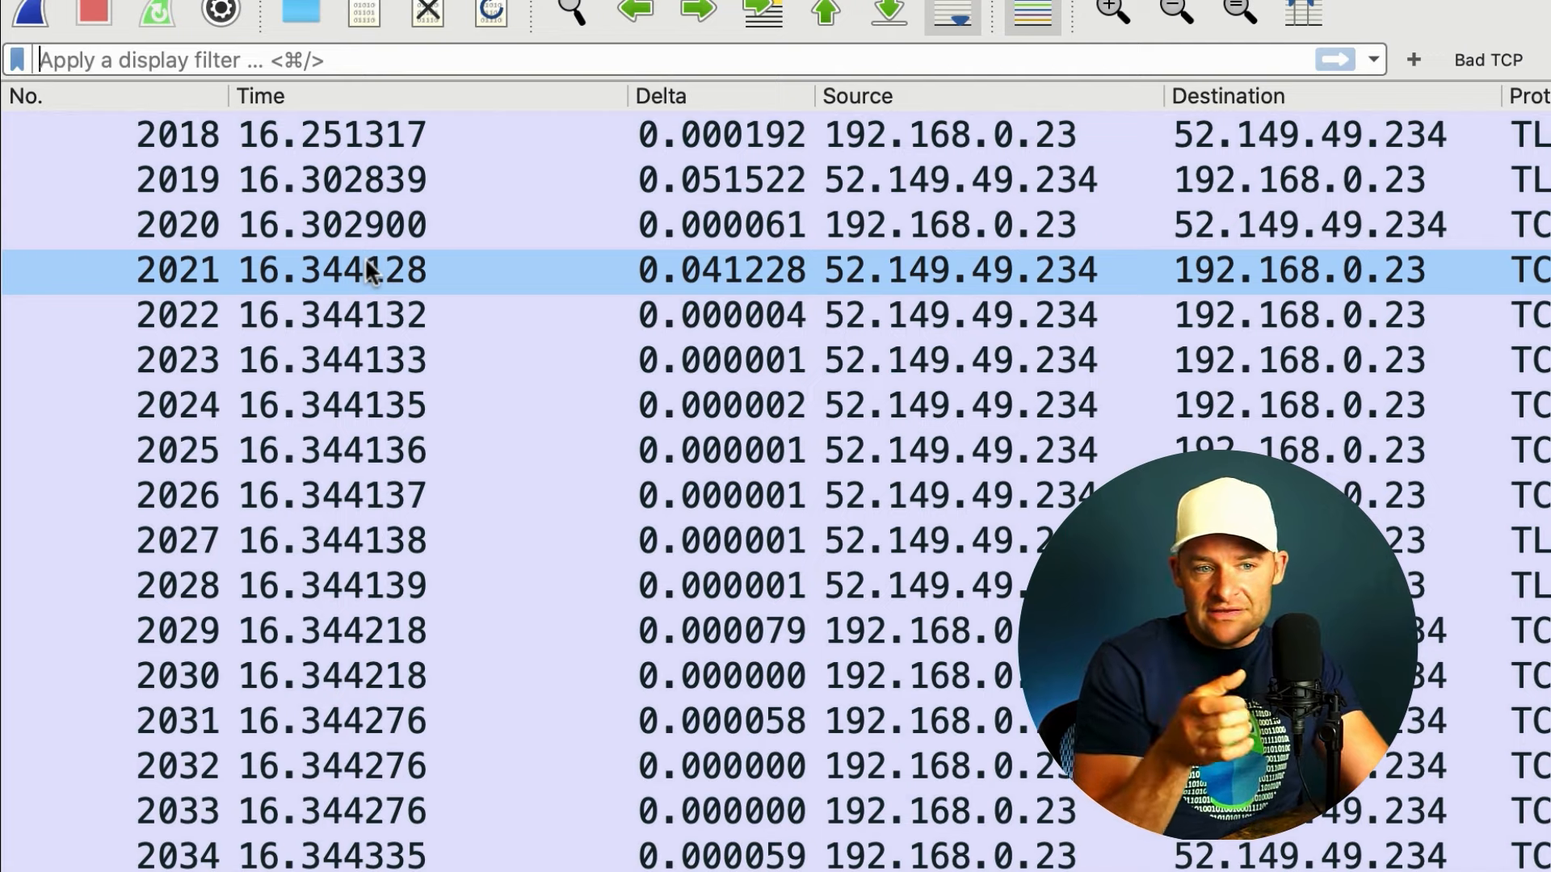
pyautogui.write('f')
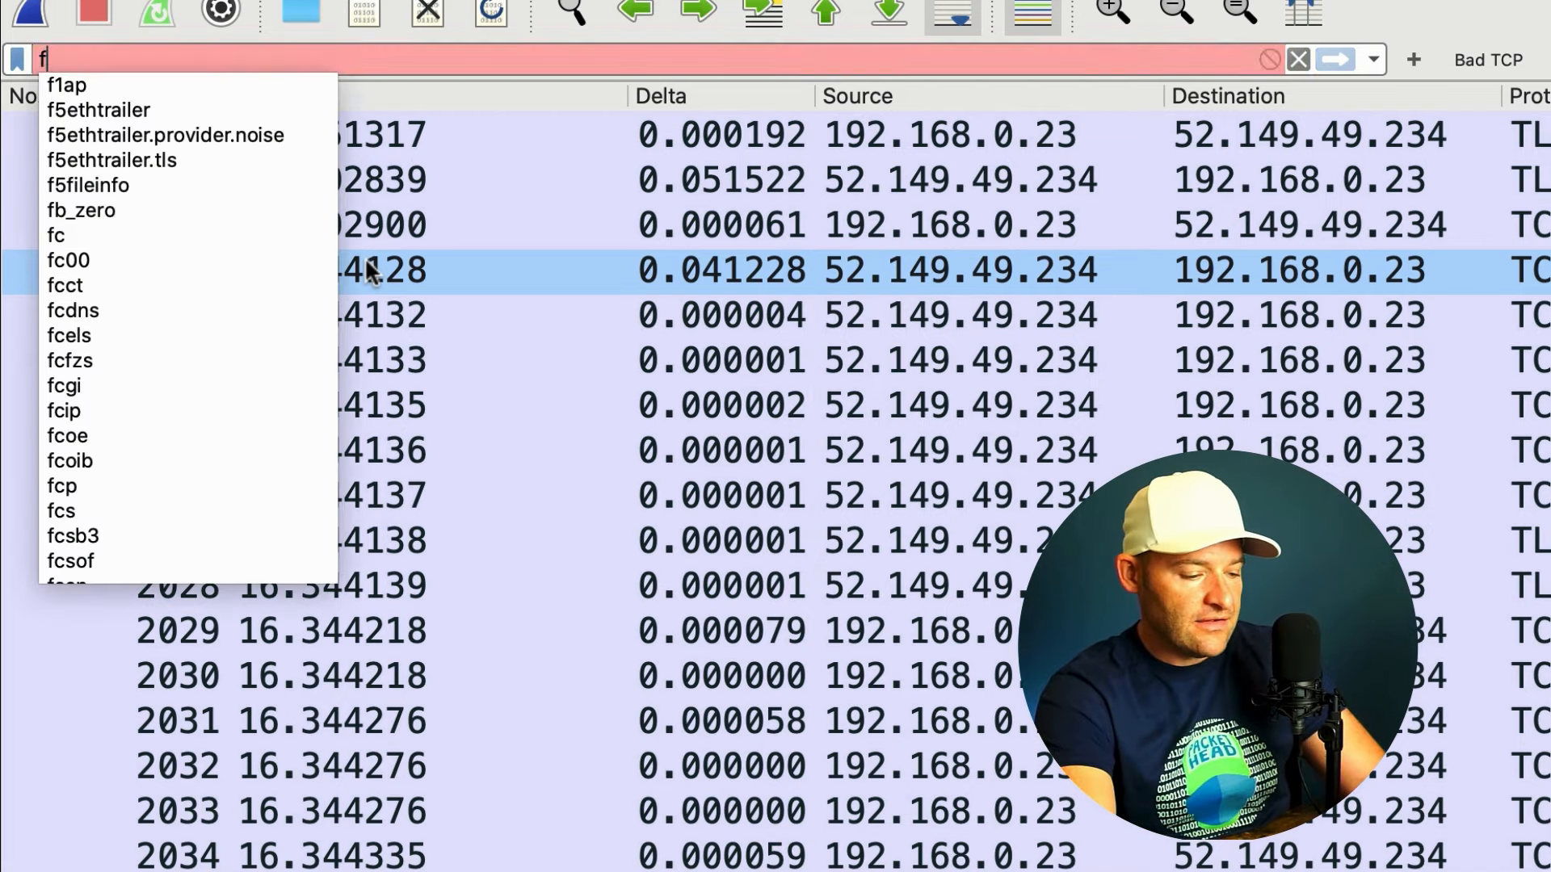
pyautogui.write('frame')
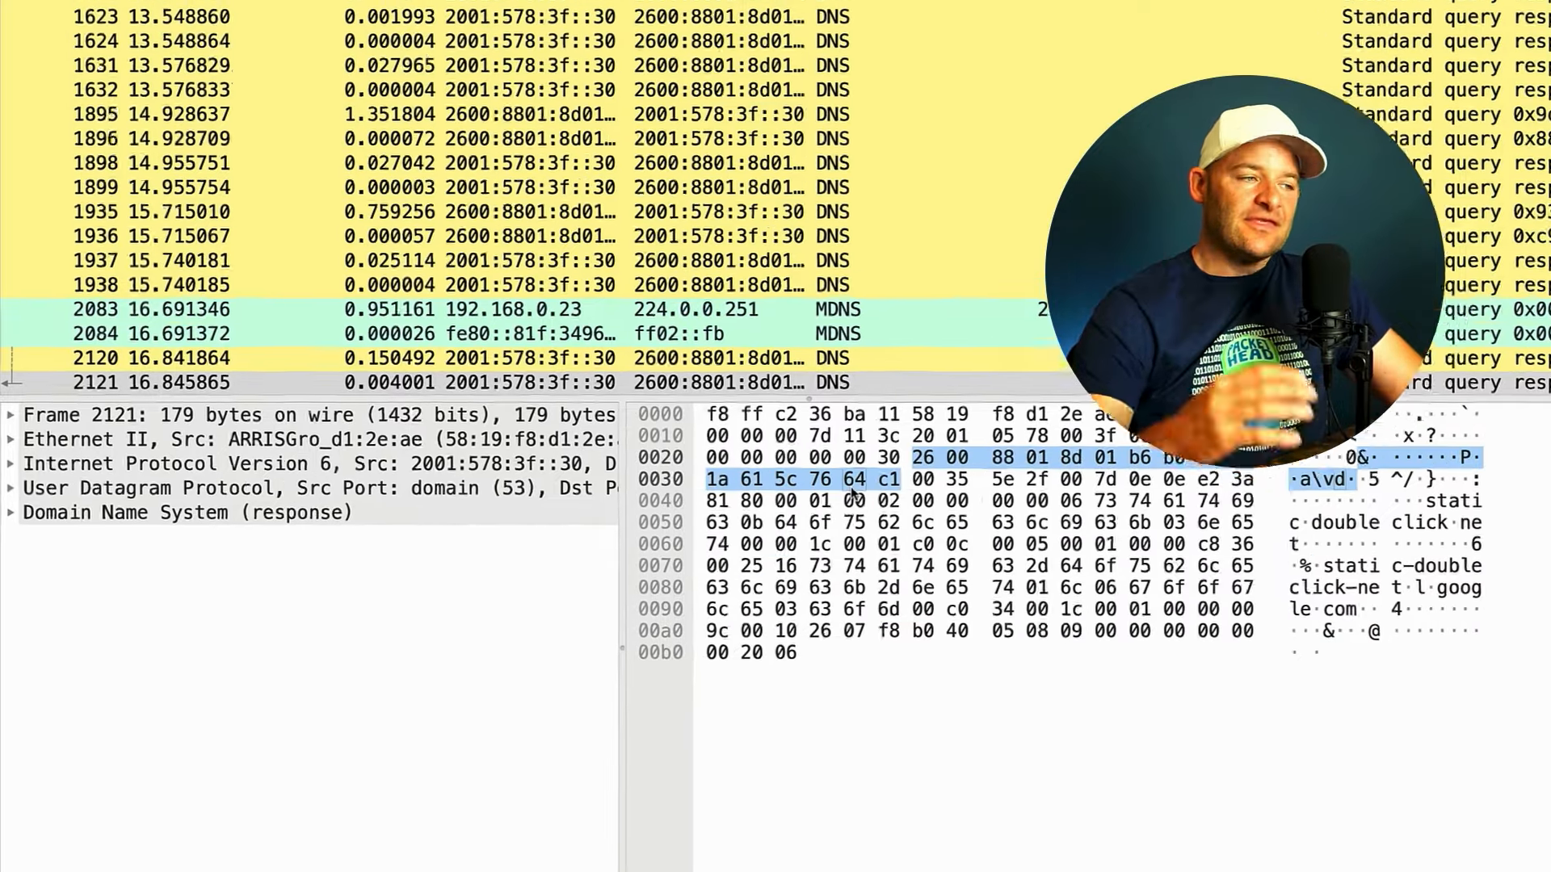
# - Enter frame contains google, then start changing it to a 'matches' filter
pyautogui.write('frame contains google')
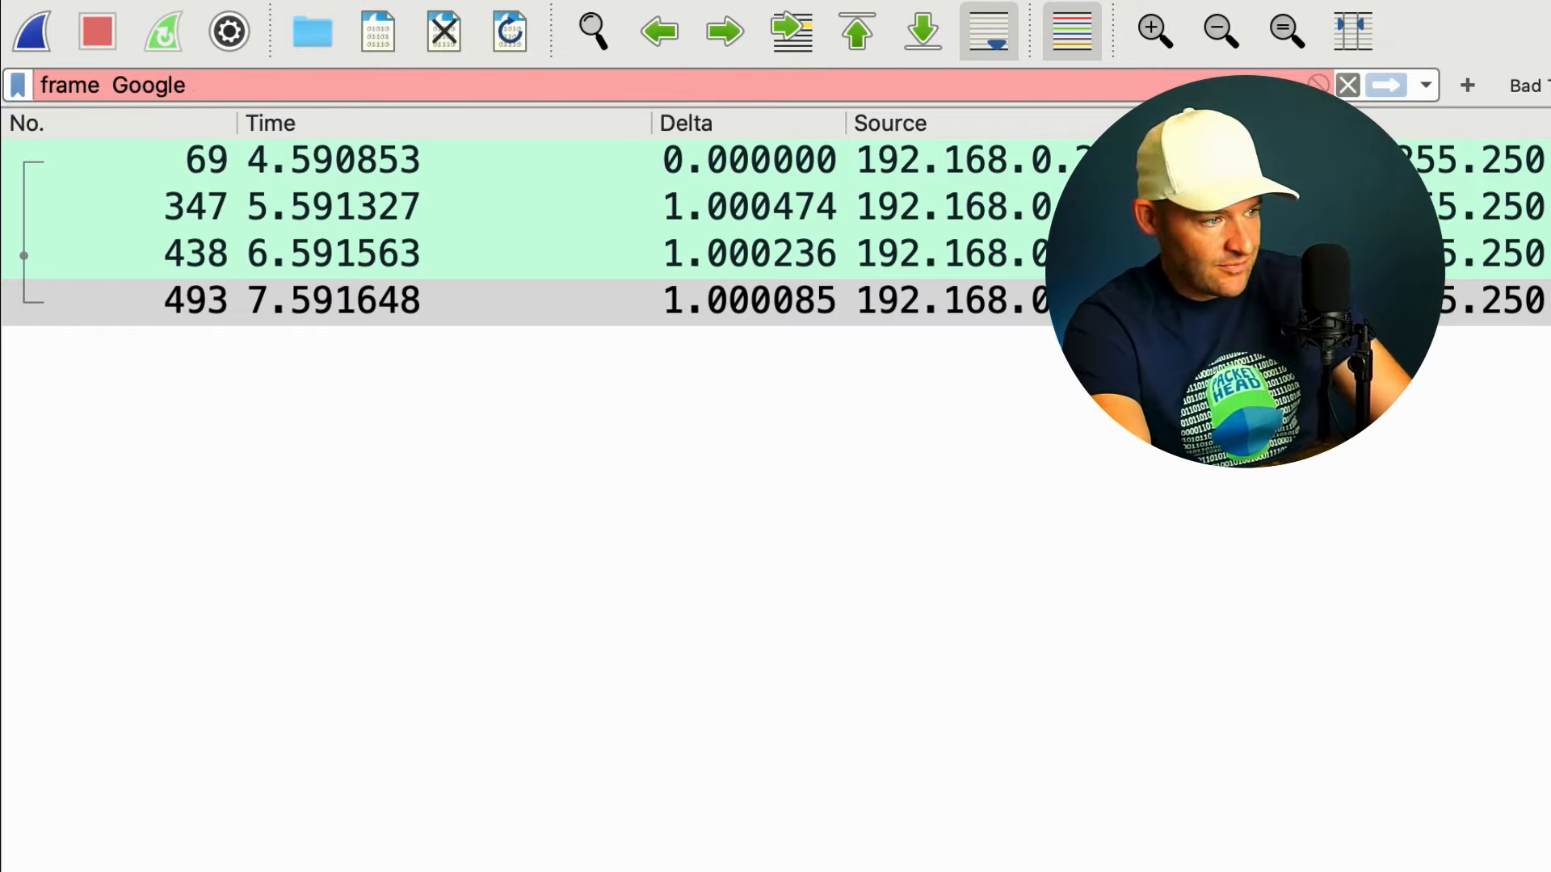
pyautogui.write('match')
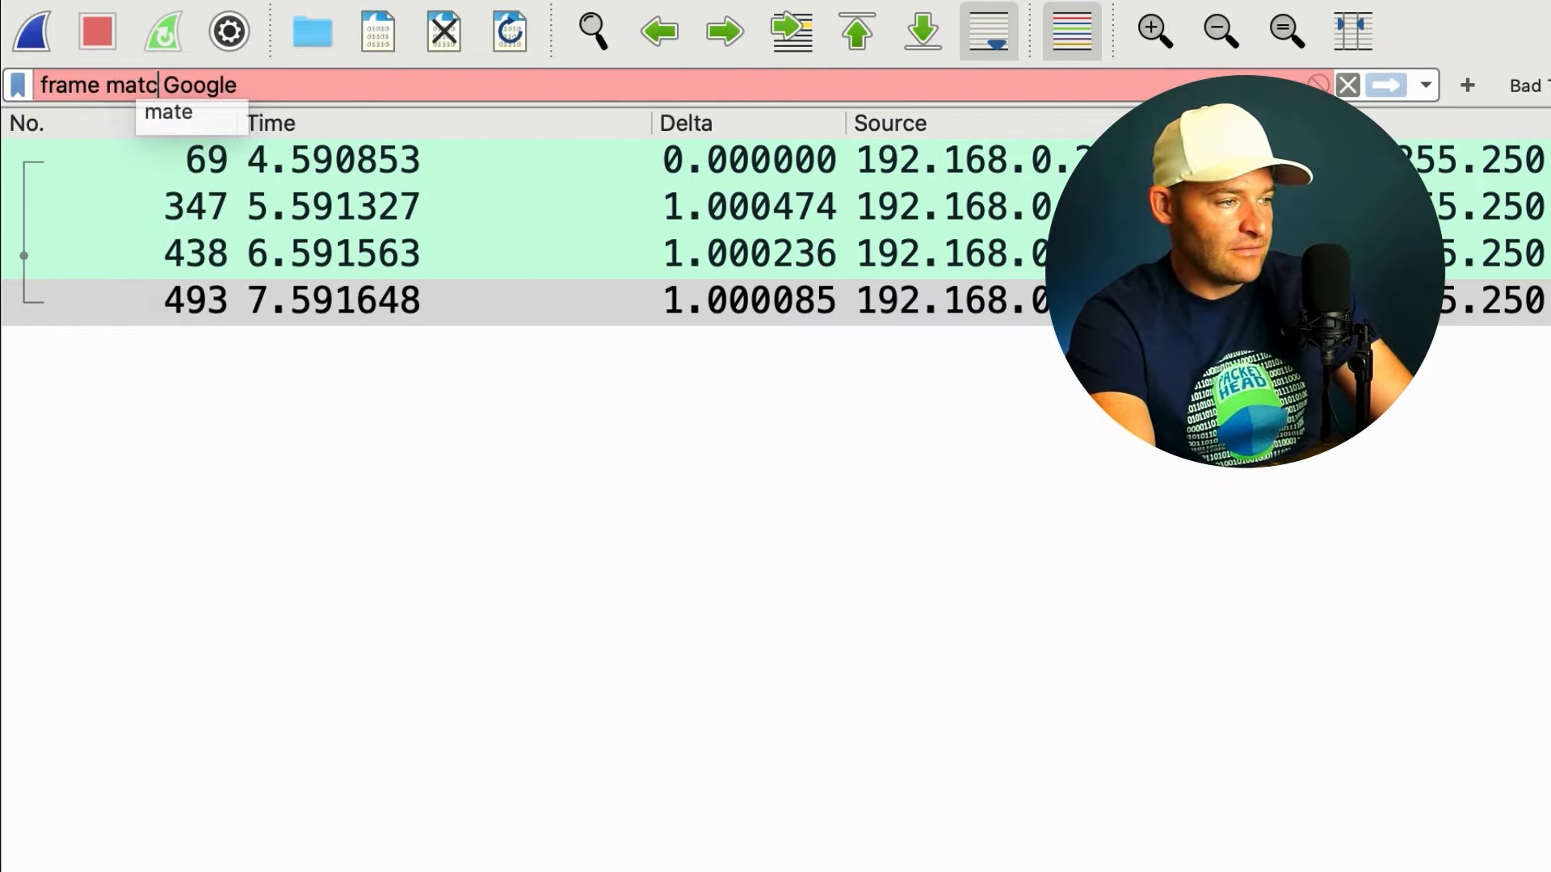